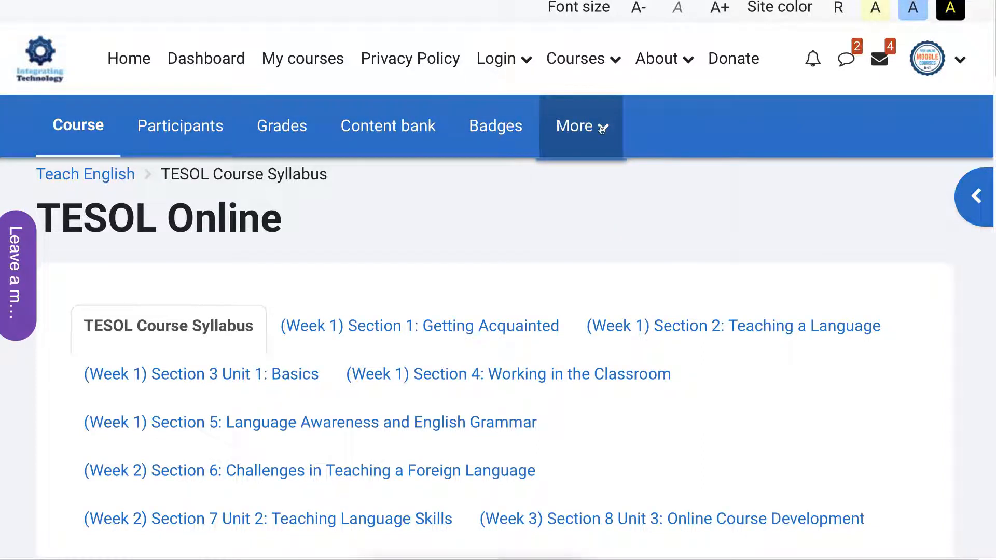
# Download the TESOL Online course content as a zip via More > Download course content
pyautogui.click(574, 126)
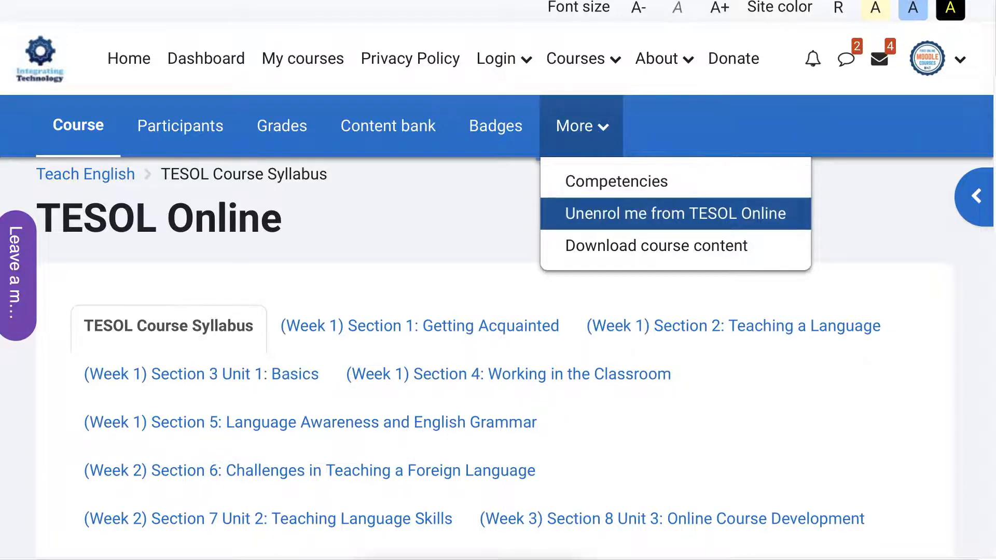
pyautogui.click(656, 246)
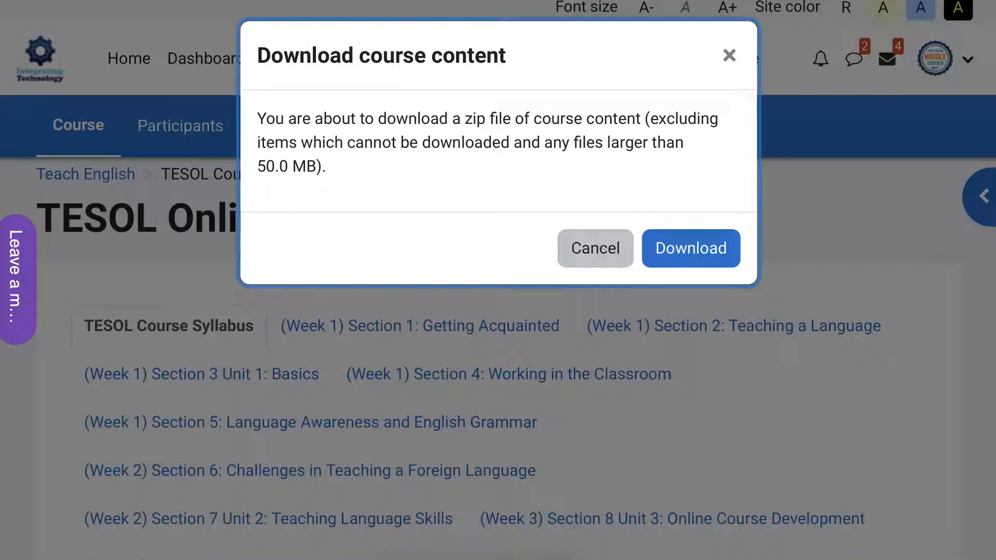
pyautogui.moveTo(595, 247)
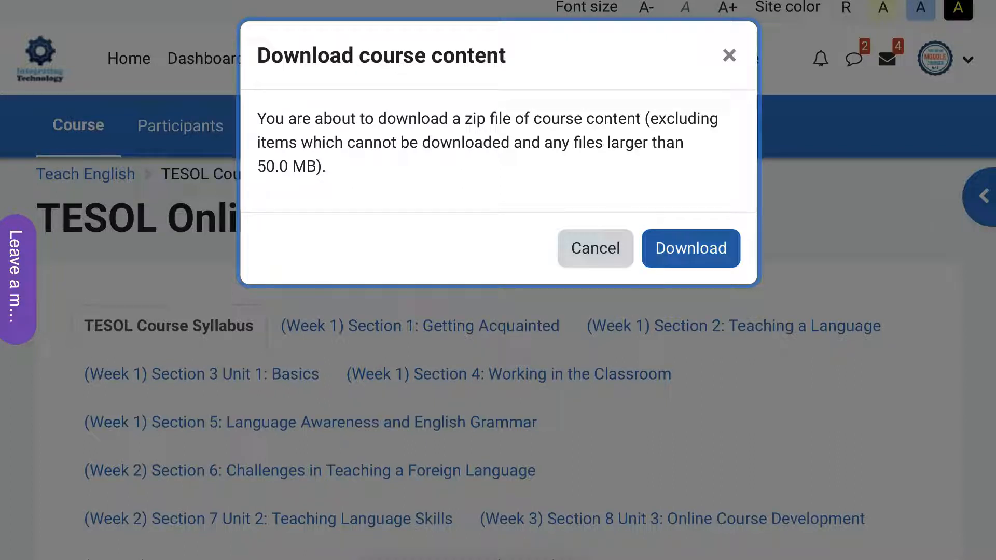
pyautogui.click(692, 248)
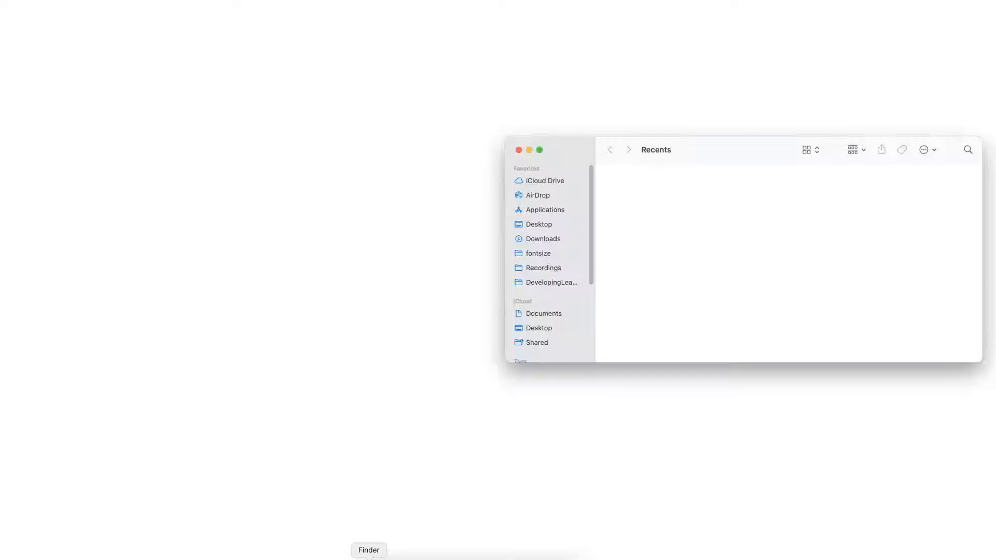
# Show the Downloads folder containing the extracted Course_TESOL_Online folder
pyautogui.click(543, 238)
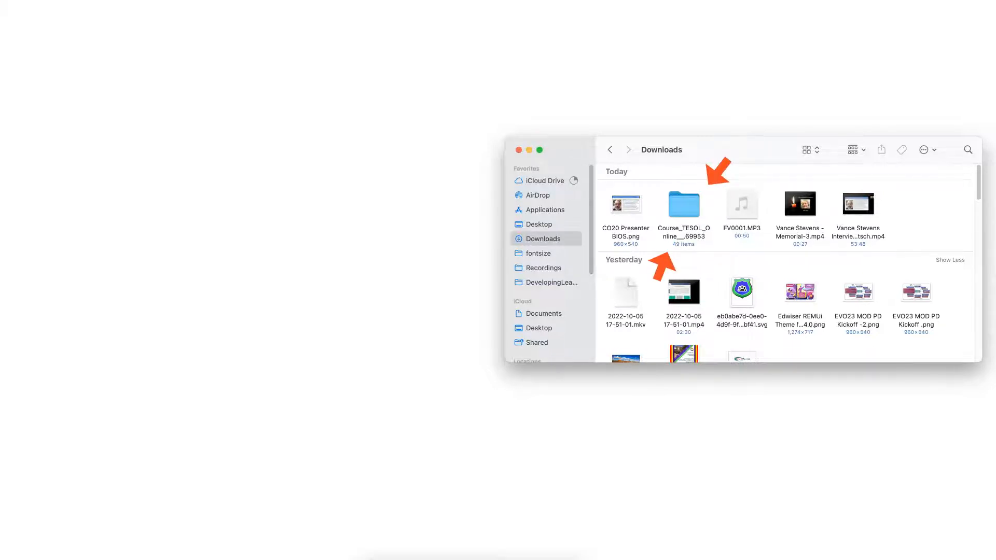
# Inside the course folder, check the URL_Syllabus_Template folder's single index.html and go back
pyautogui.doubleClick(683, 204)
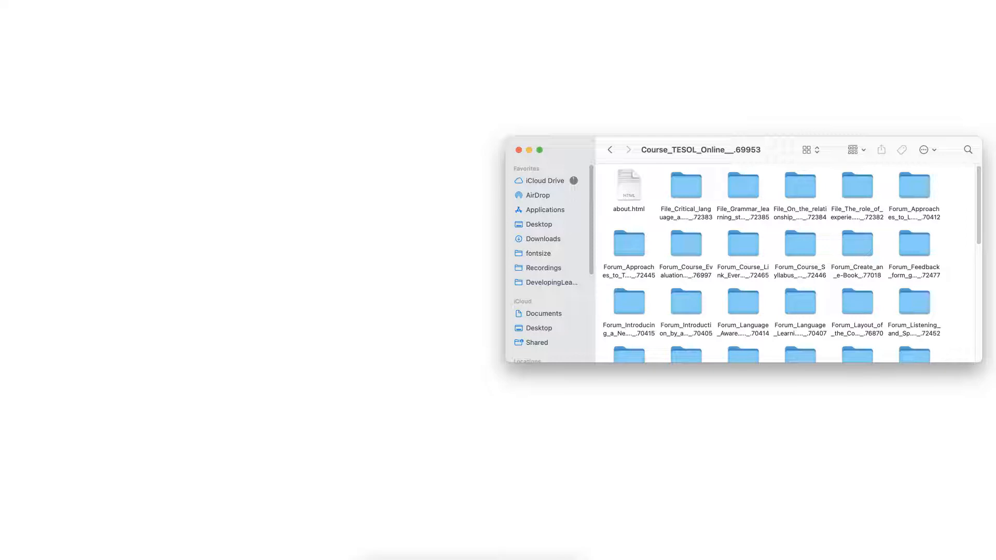
pyautogui.scroll(-3)
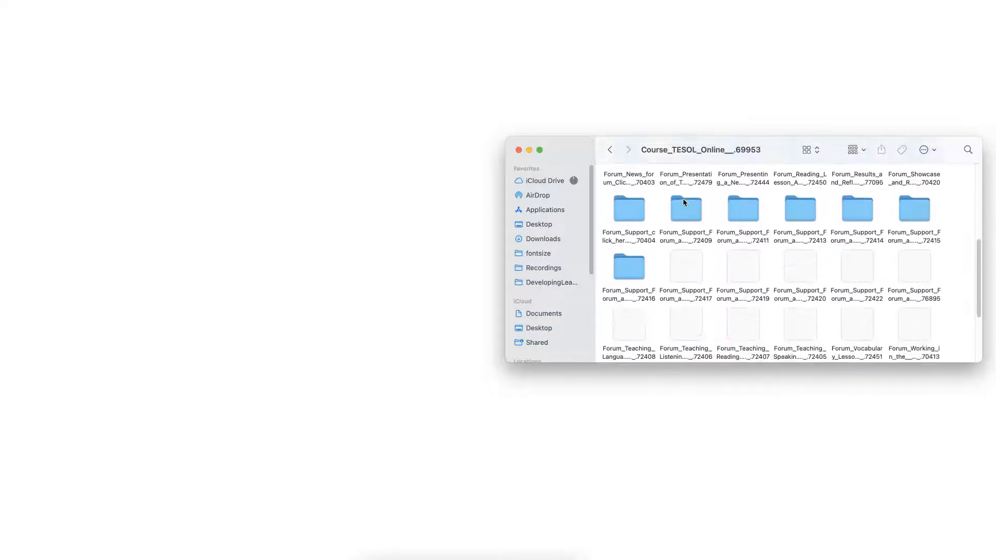
pyautogui.scroll(-3)
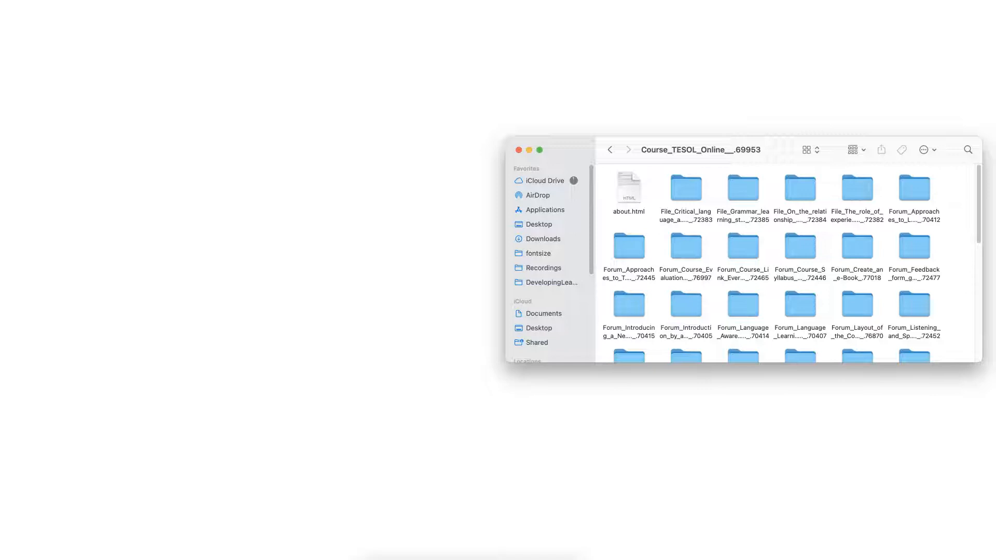
pyautogui.scroll(-3)
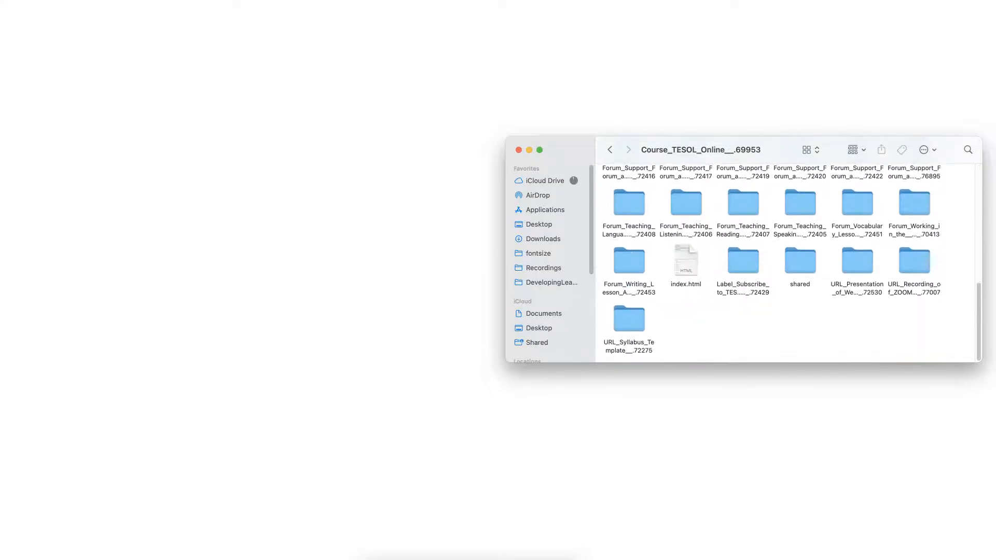
pyautogui.click(628, 318)
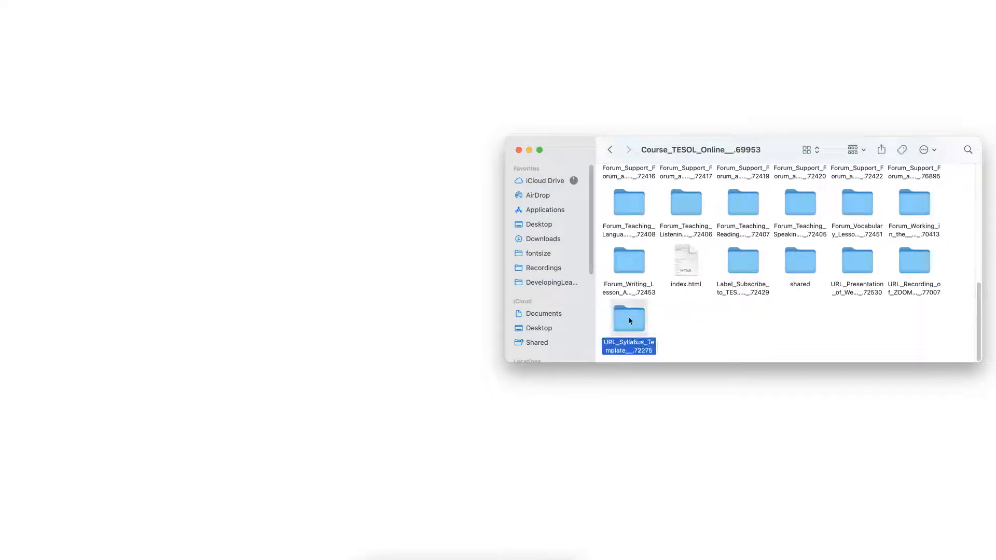
pyautogui.doubleClick(629, 321)
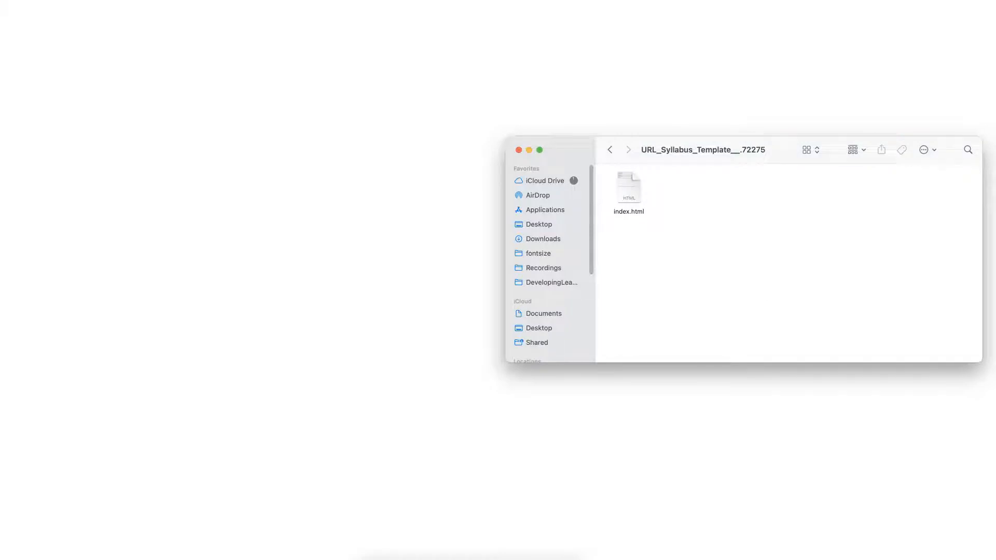
pyautogui.click(629, 188)
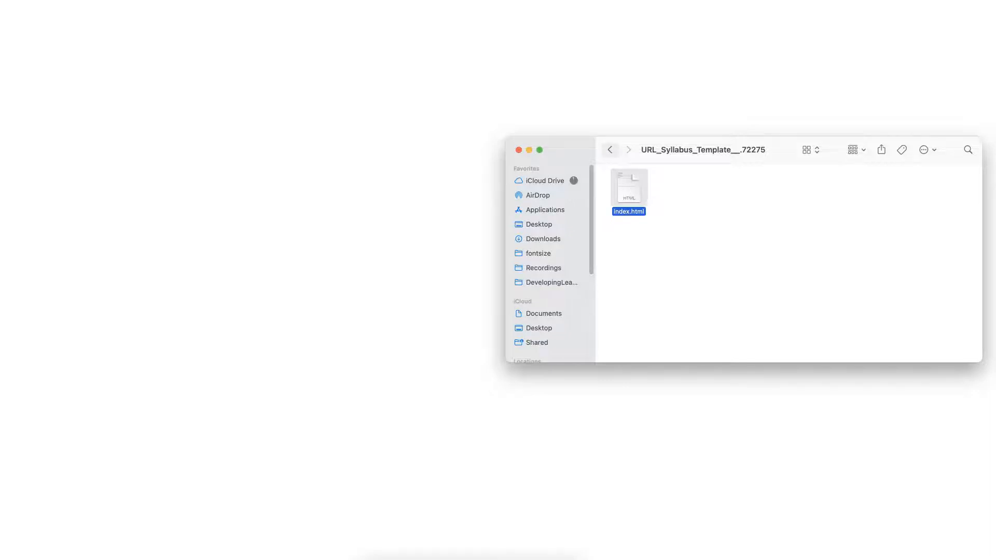
pyautogui.click(609, 149)
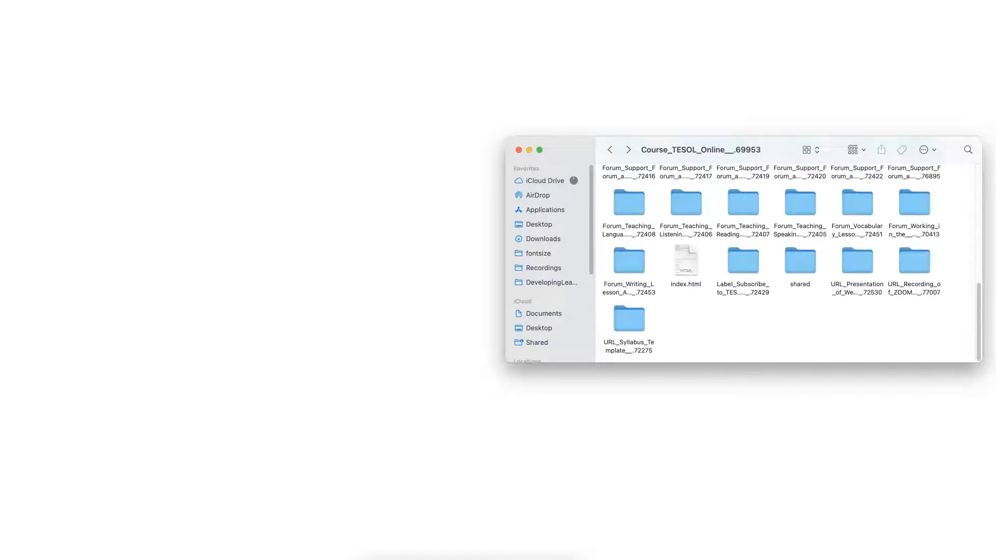
# Enter the Forum_Showcase_and_Reflect folder holding its index.html
pyautogui.scroll(-3)
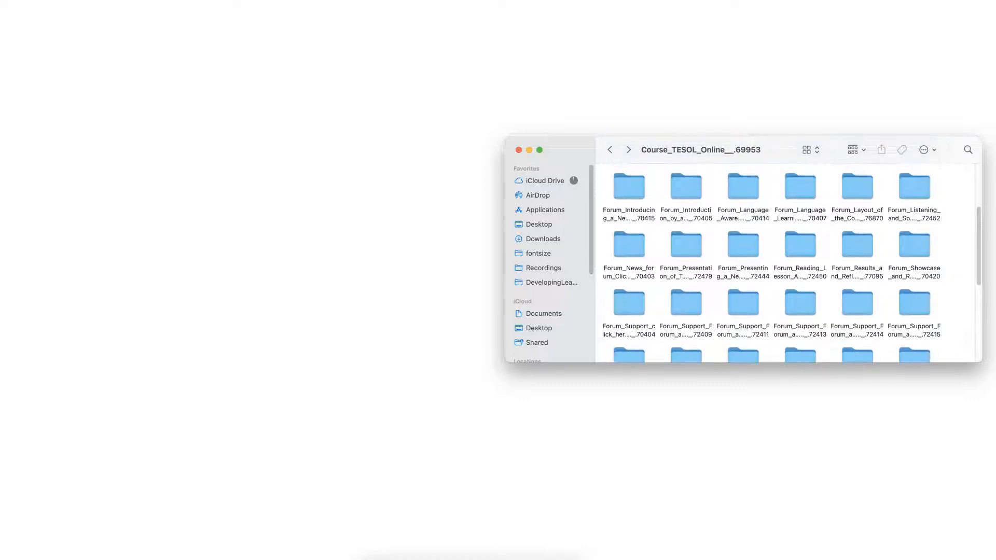
pyautogui.click(913, 246)
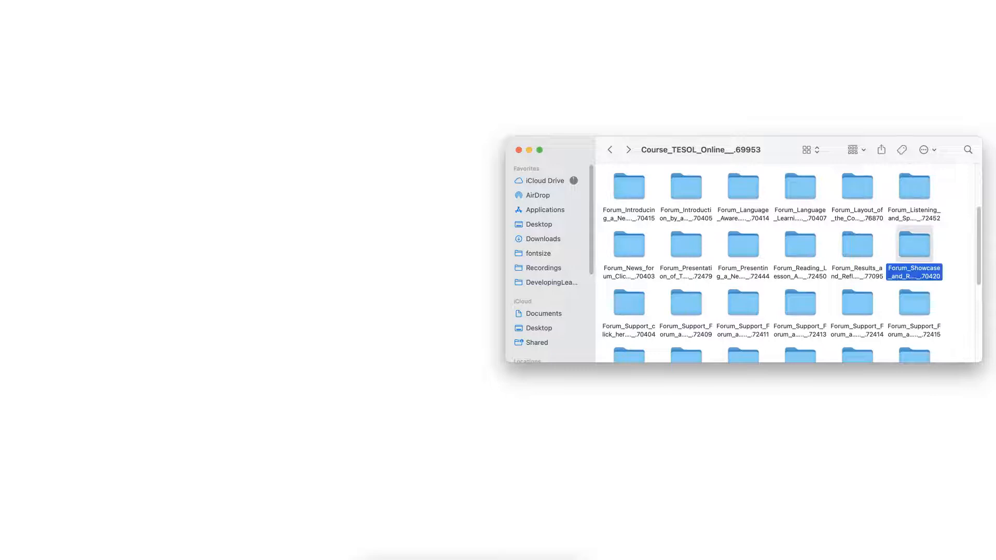
pyautogui.doubleClick(915, 247)
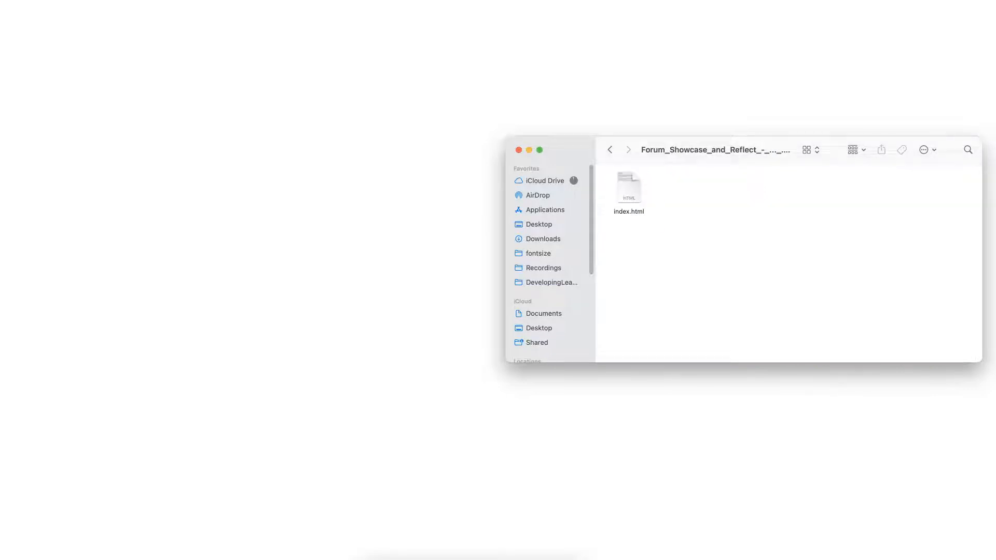
# Launch the forum's index.html in a web browser via Open With
pyautogui.rightClick(629, 188)
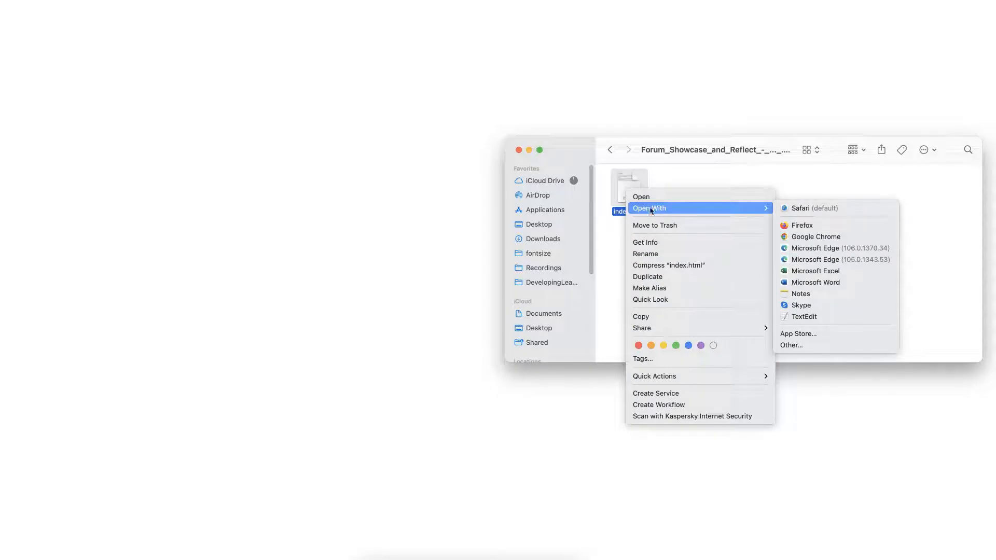
pyautogui.click(819, 211)
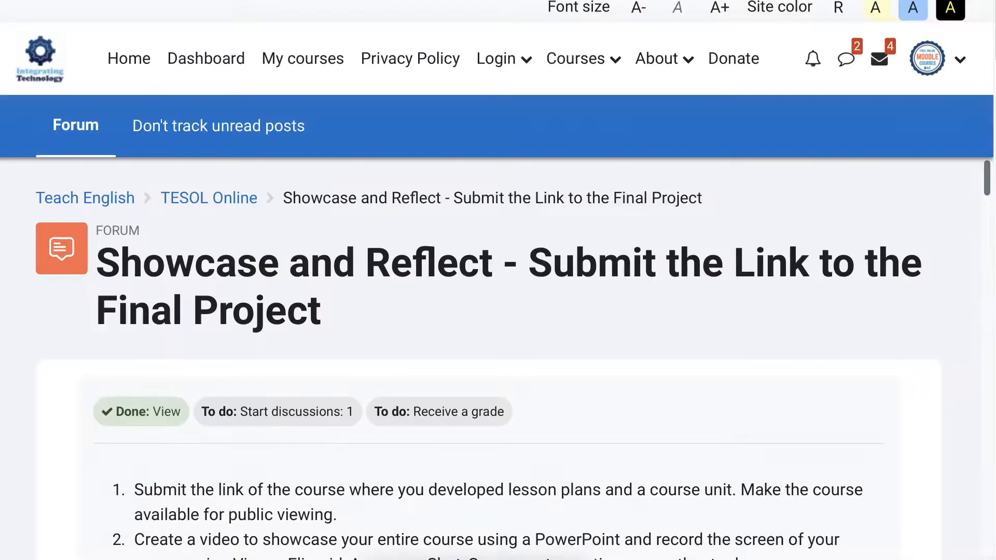
pyautogui.scroll(-3)
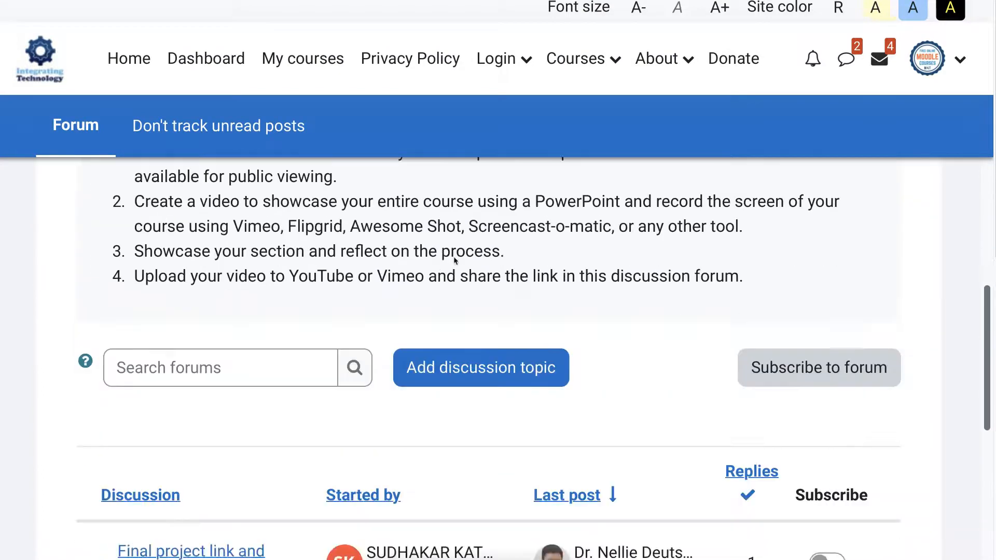
pyautogui.scroll(-3)
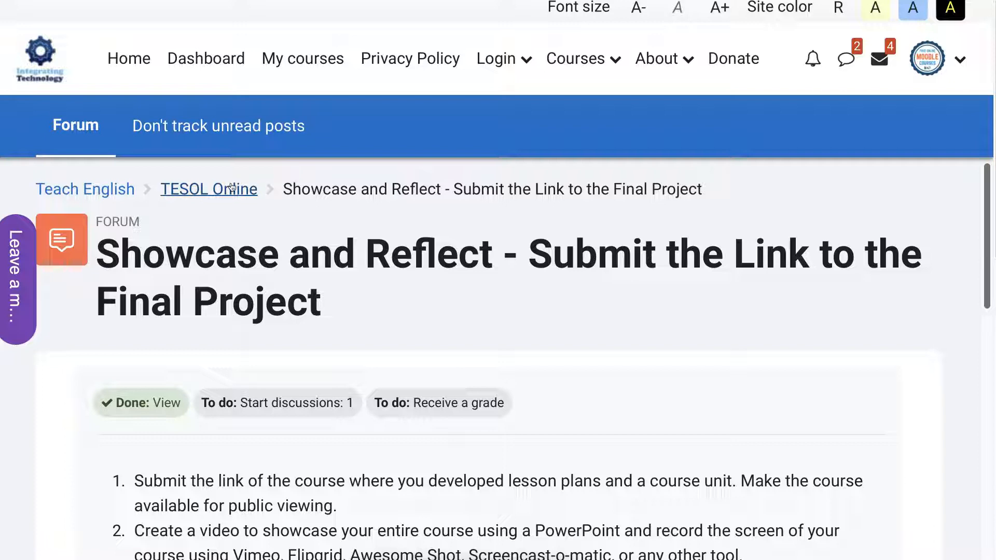
pyautogui.moveTo(209, 189)
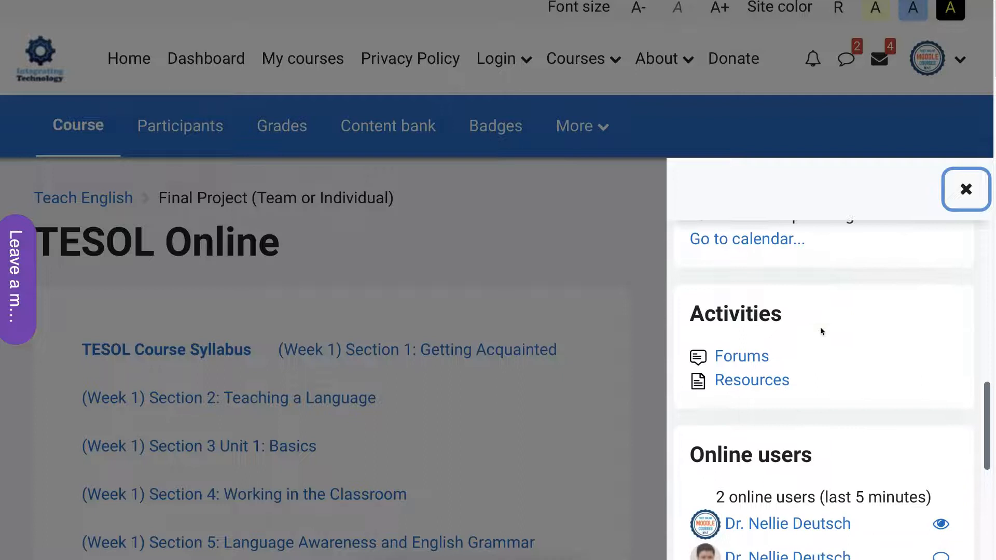
pyautogui.scroll(-3)
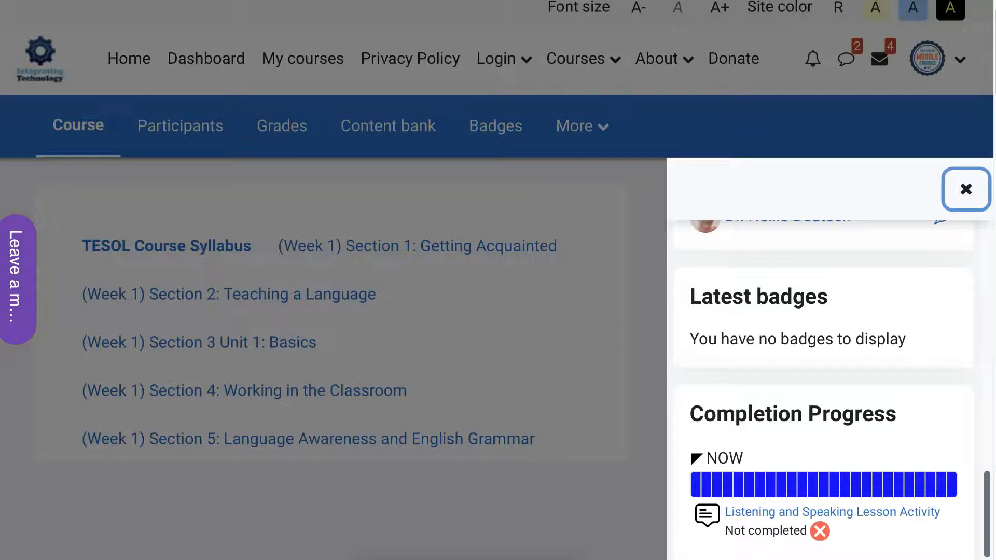
pyautogui.click(966, 189)
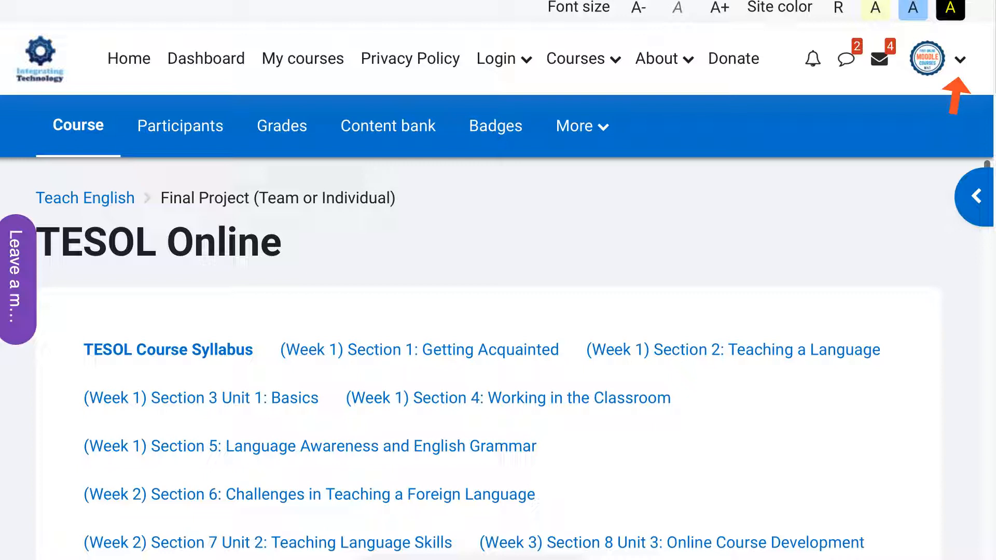
# Go to your user profile and review badges, privacy, course details, Miscellaneous and Reports
pyautogui.scroll(-3)
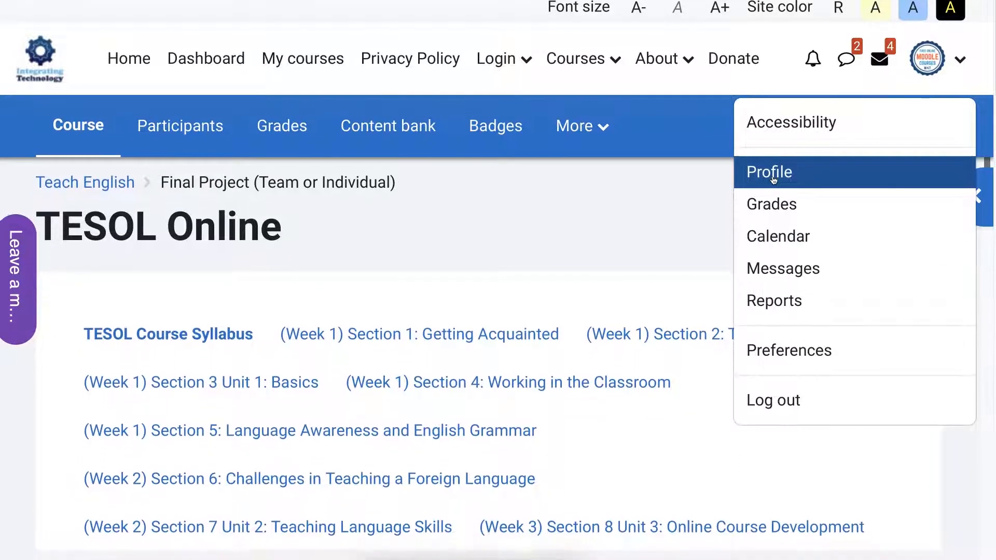
pyautogui.click(769, 173)
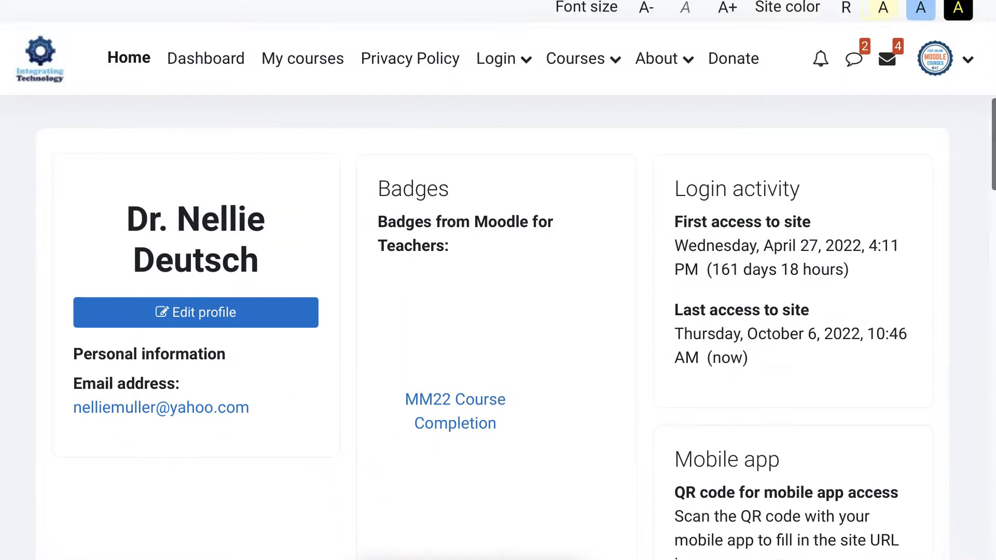
pyautogui.scroll(-3)
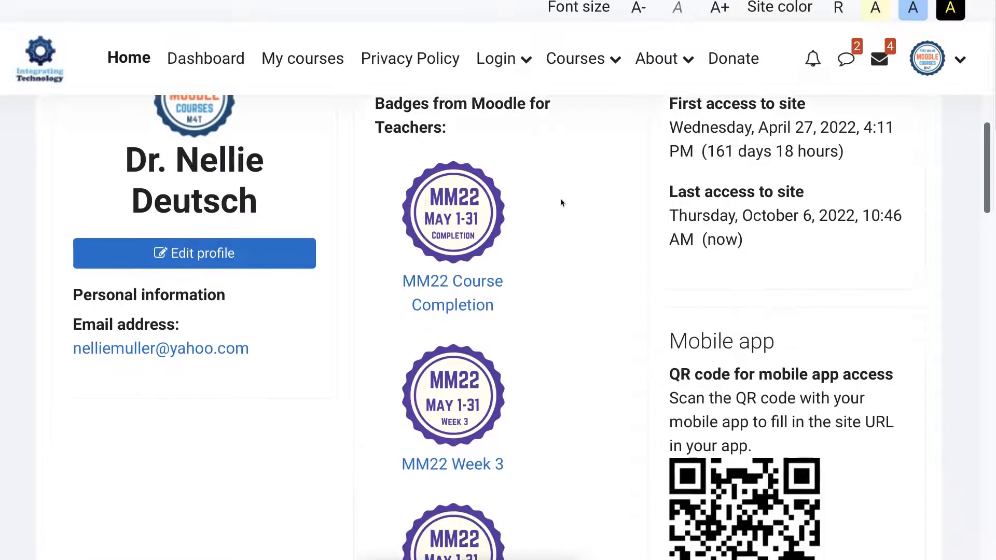
pyautogui.scroll(-3)
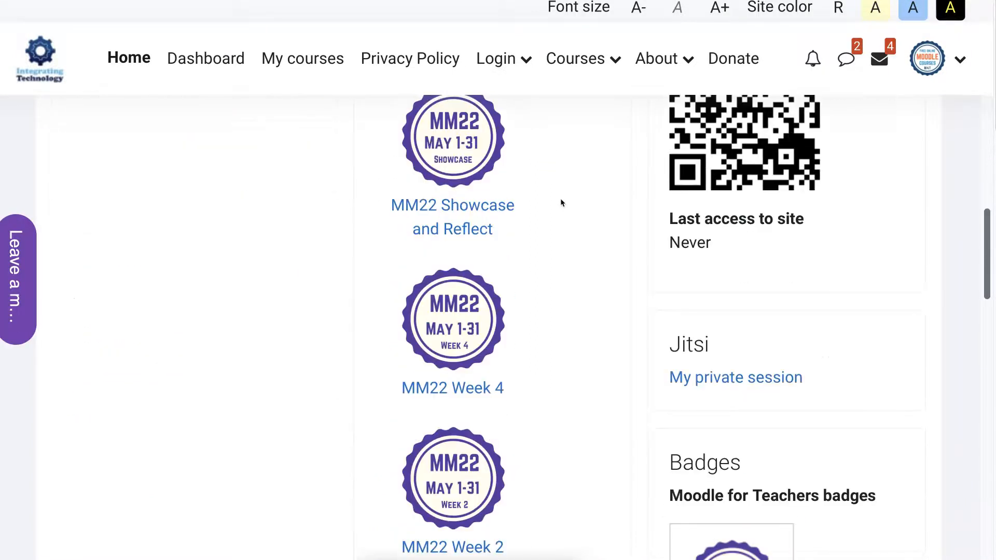
pyautogui.scroll(-3)
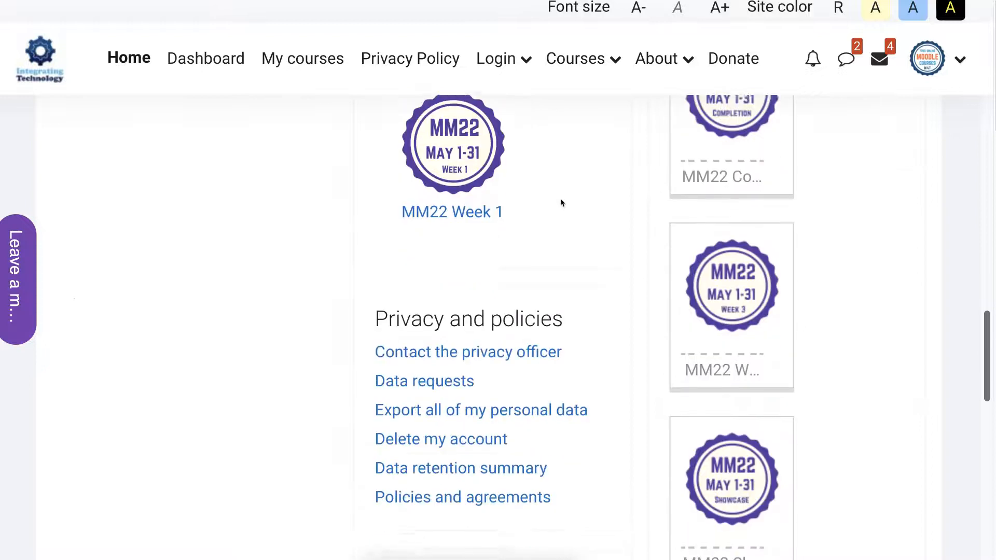
pyautogui.scroll(-3)
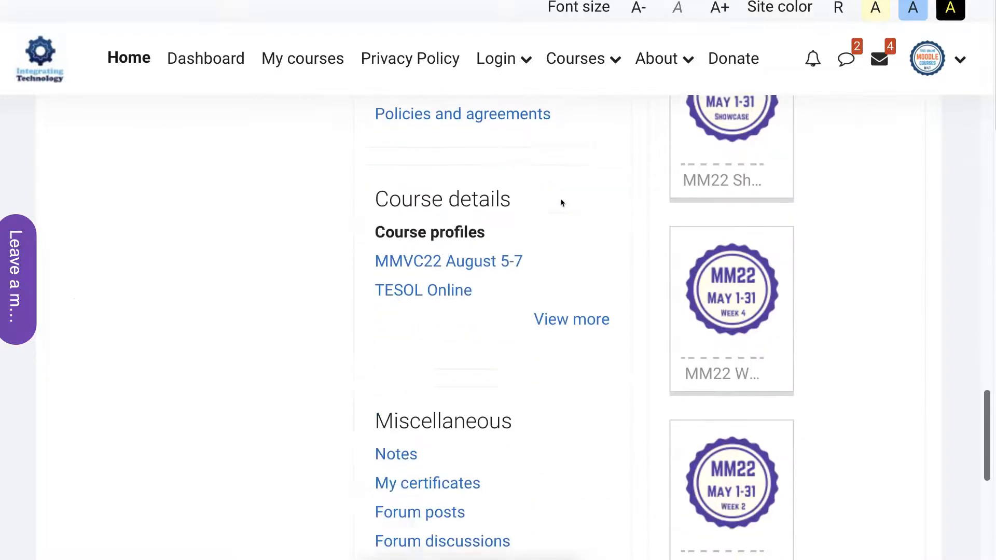
pyautogui.scroll(-3)
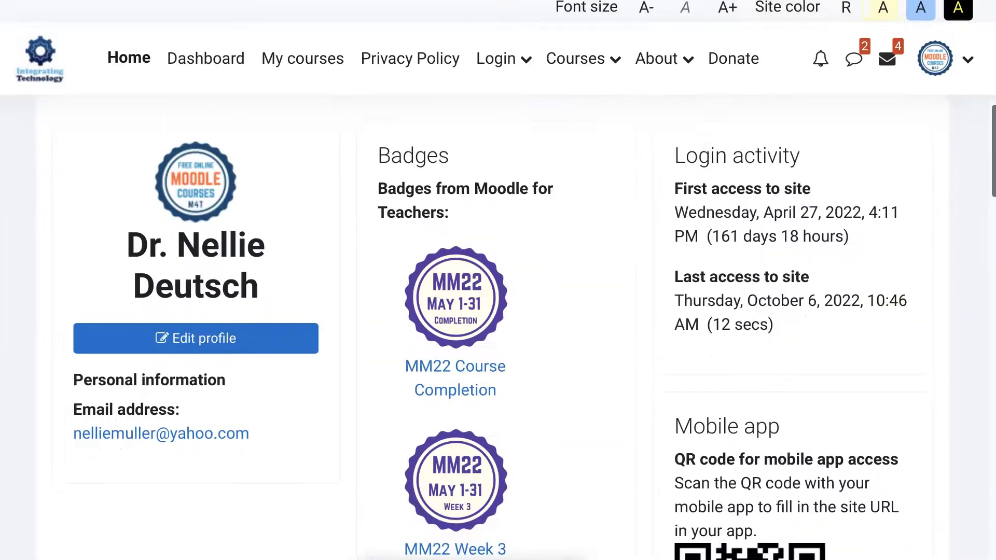
pyautogui.scroll(-3)
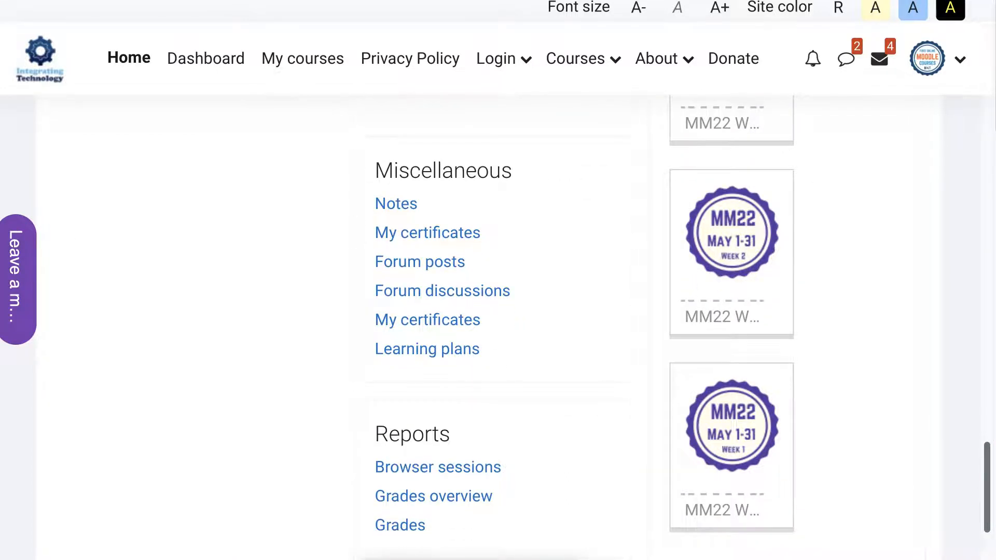
pyautogui.scroll(-3)
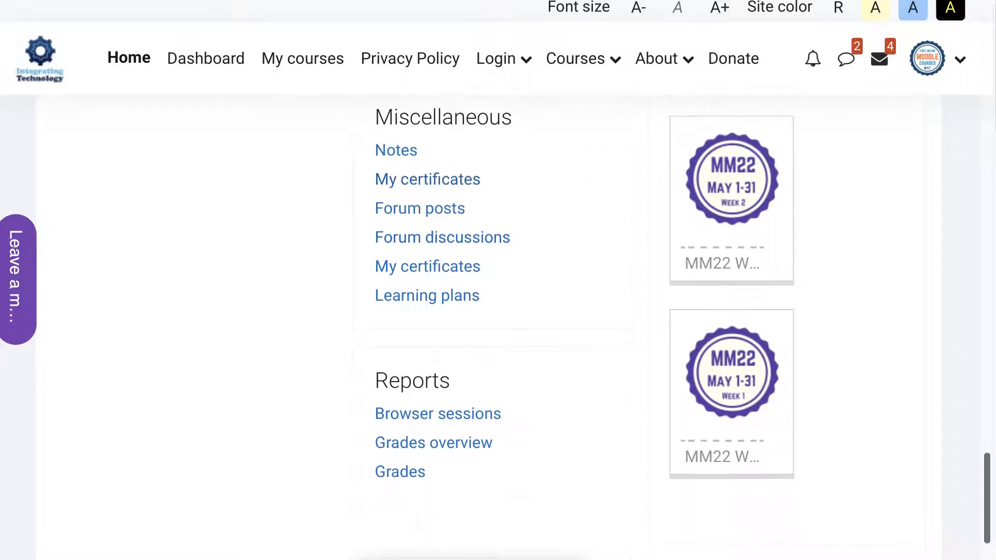
pyautogui.scroll(-3)
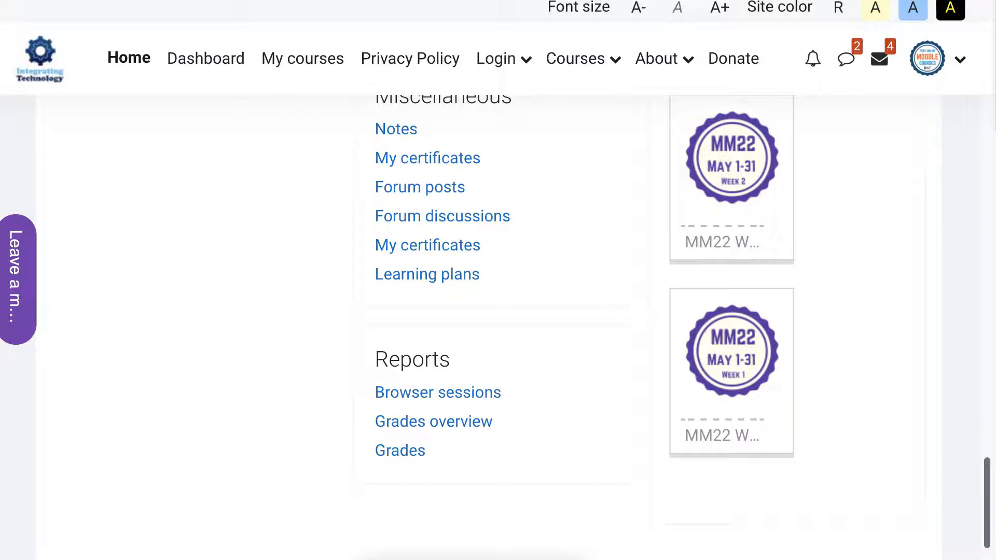
pyautogui.scroll(3)
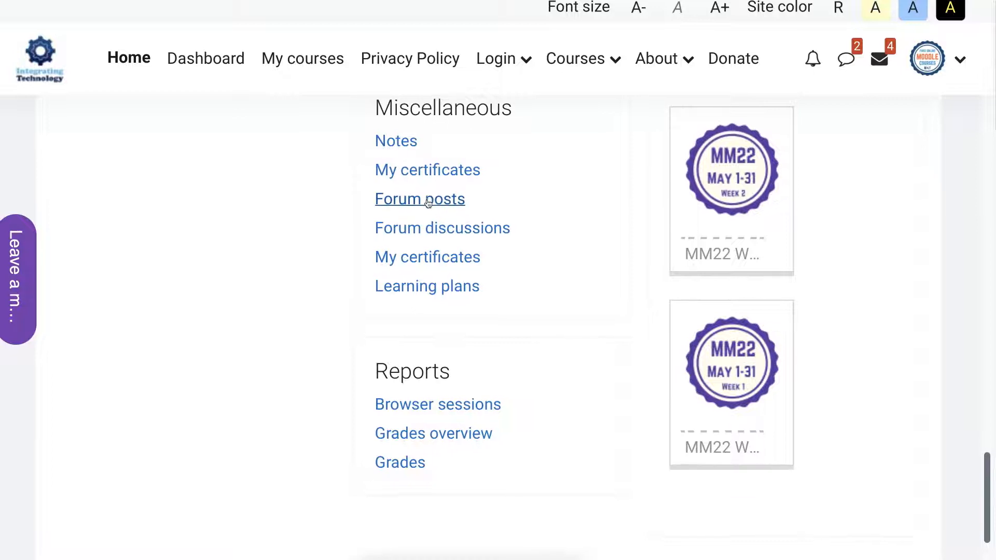
# Show your Forum posts list down to the TESOL Online audio introduction post's controls
pyautogui.click(420, 199)
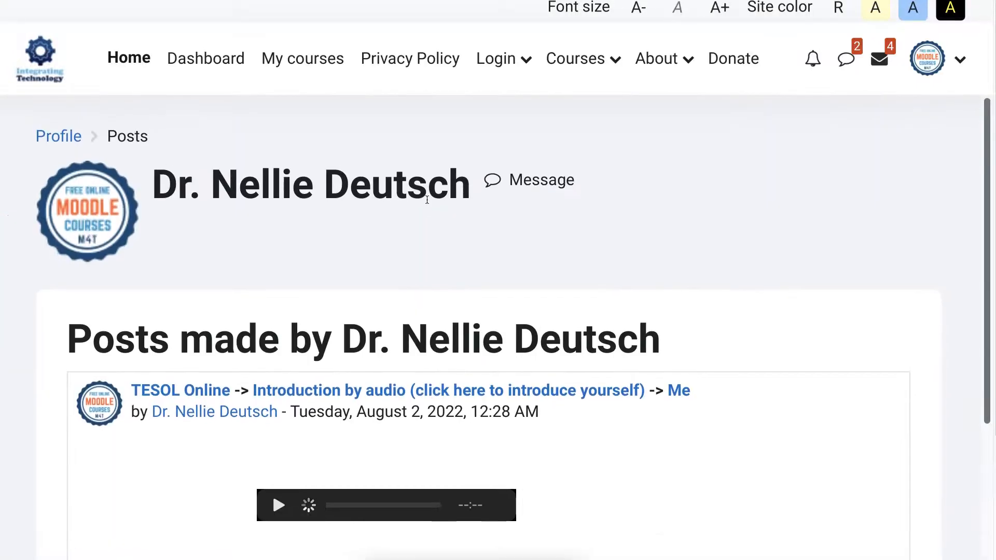
pyautogui.scroll(-3)
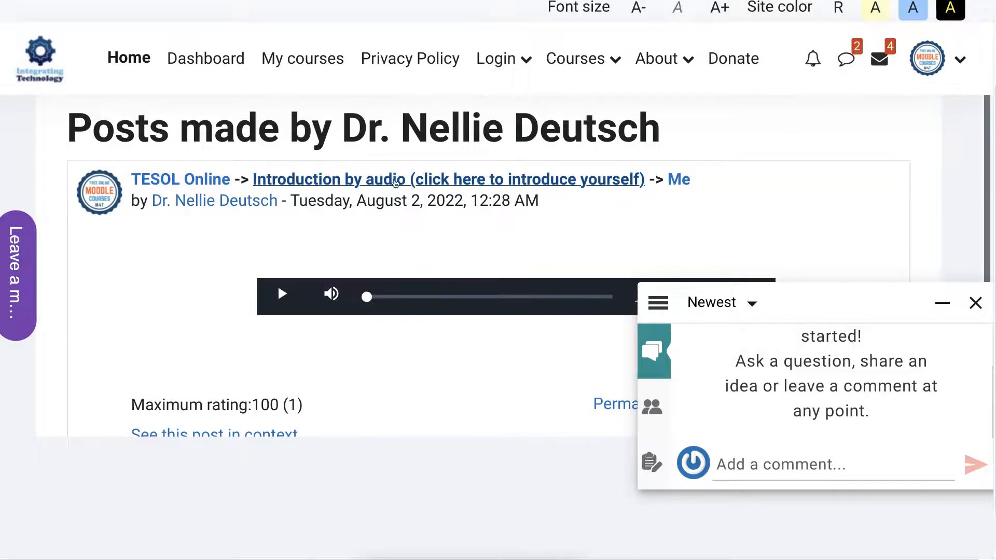
pyautogui.scroll(-3)
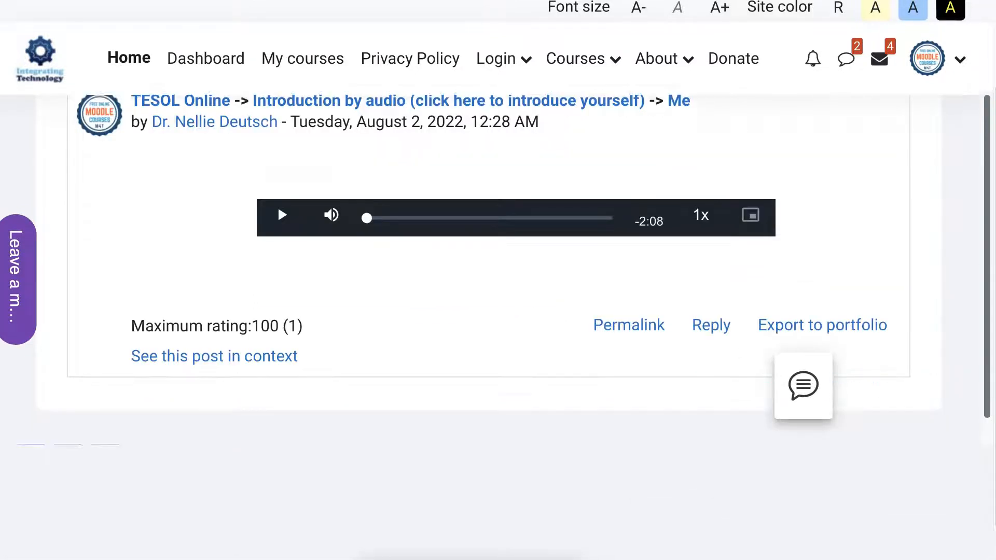
pyautogui.scroll(-3)
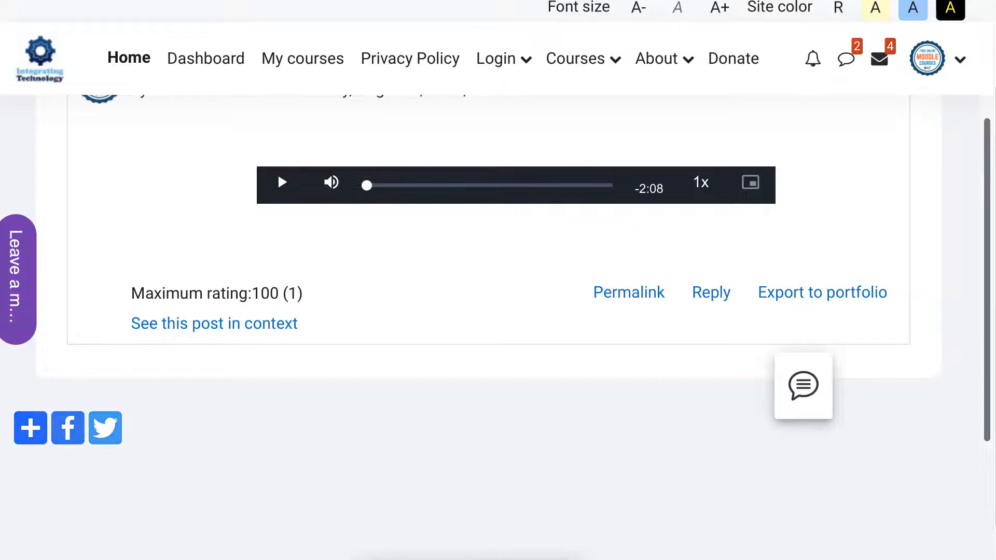
# Export the audio introduction post to portfolio with Google Docs as destination, ending in a send-failed error
pyautogui.click(822, 293)
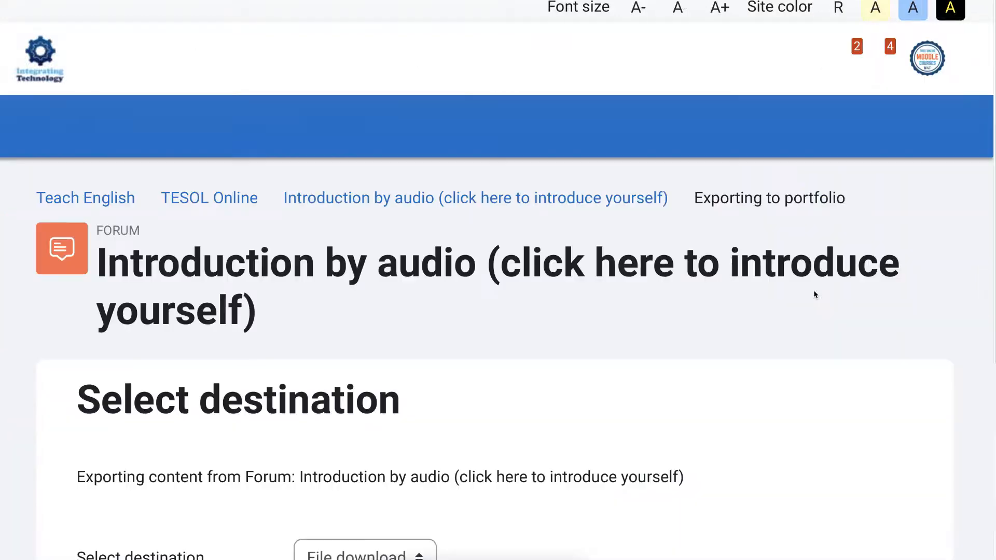
pyautogui.scroll(-3)
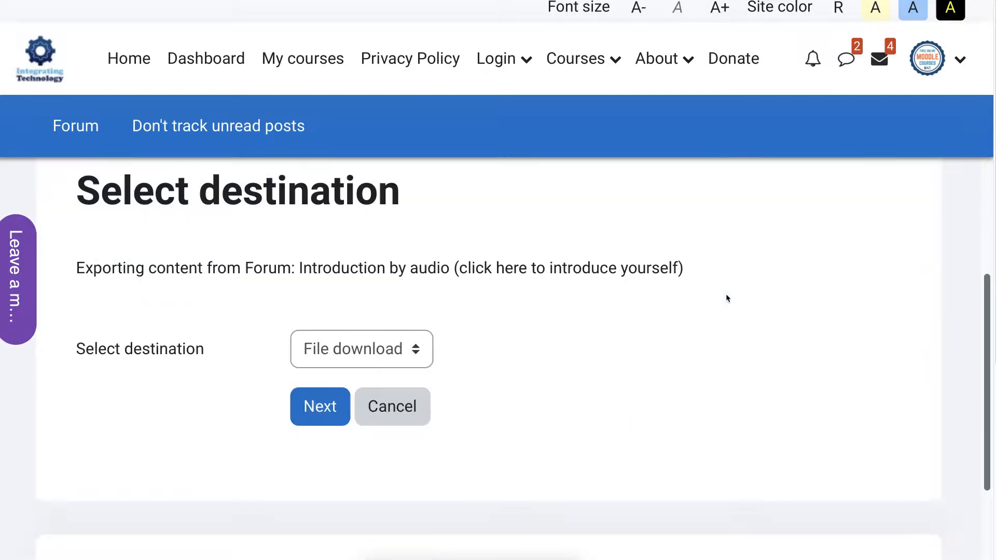
pyautogui.scroll(-3)
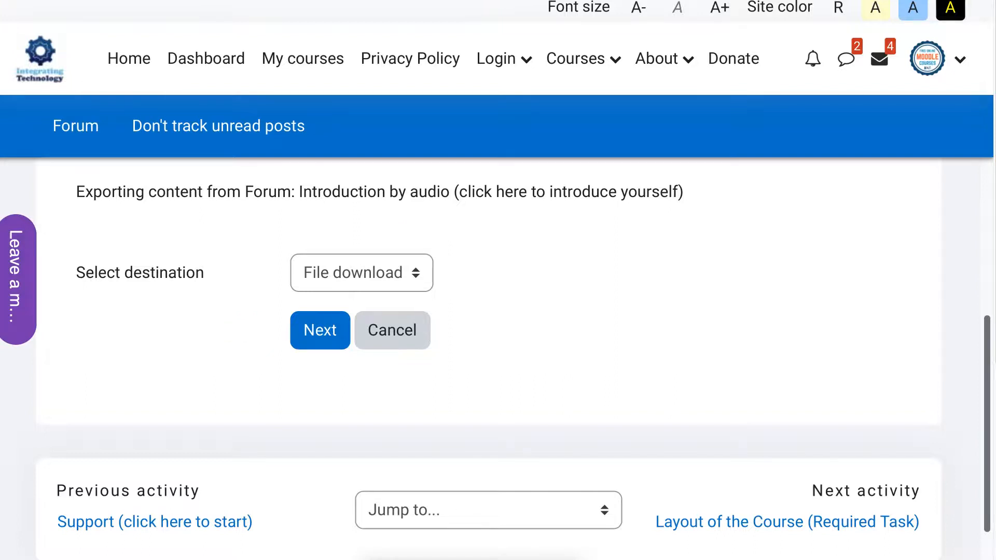
pyautogui.click(361, 273)
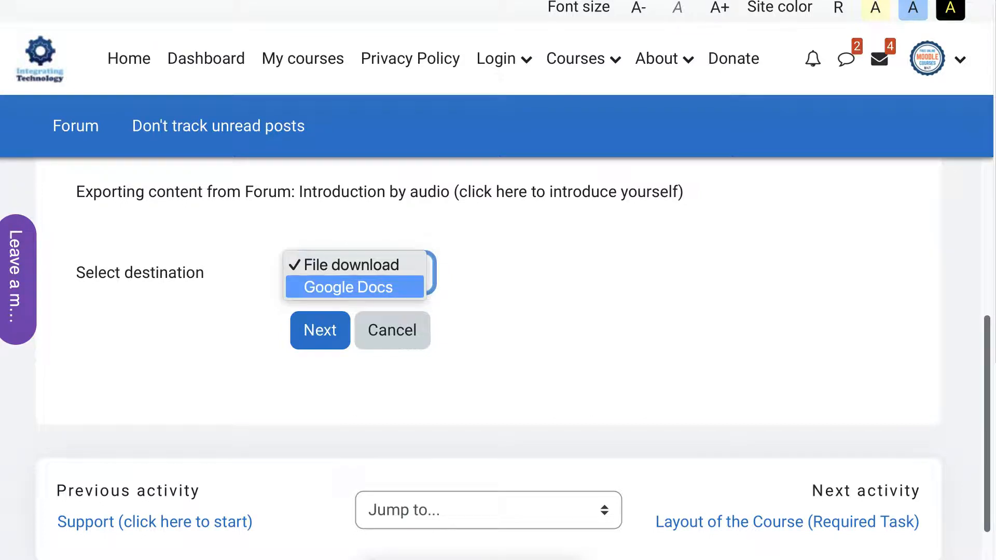
pyautogui.click(350, 288)
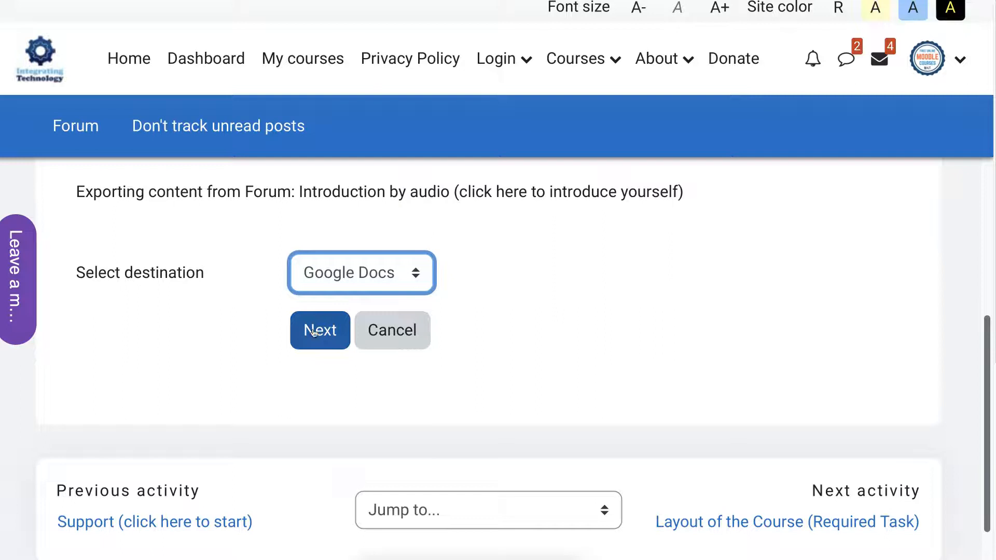
pyautogui.click(320, 330)
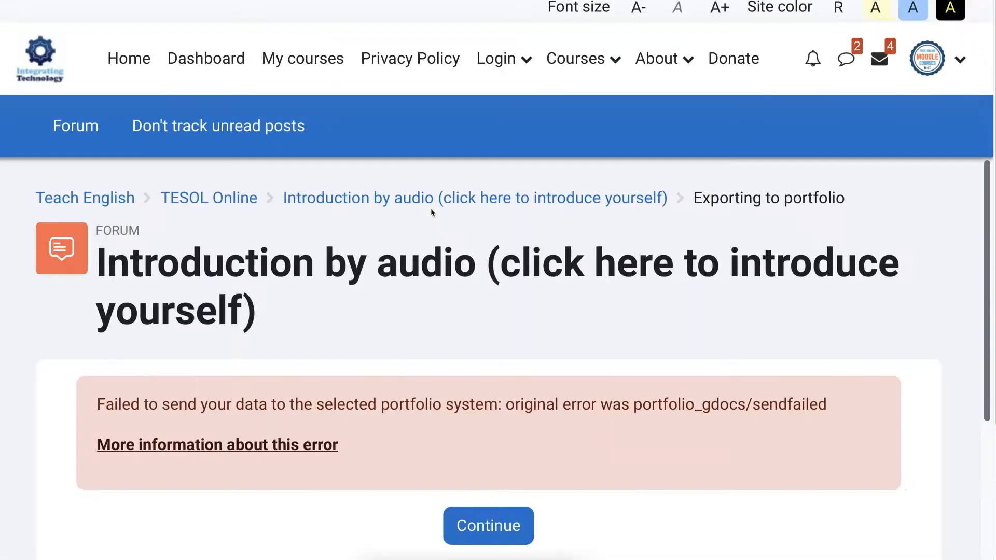
pyautogui.scroll(-3)
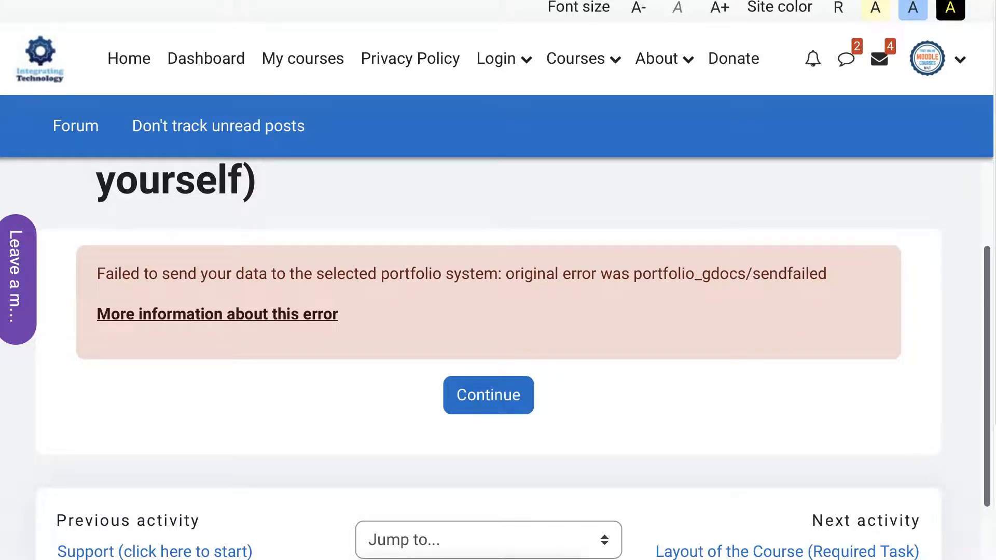
# From the Me discussion, start a portfolio export of the post keeping File download as destination
pyautogui.click(487, 395)
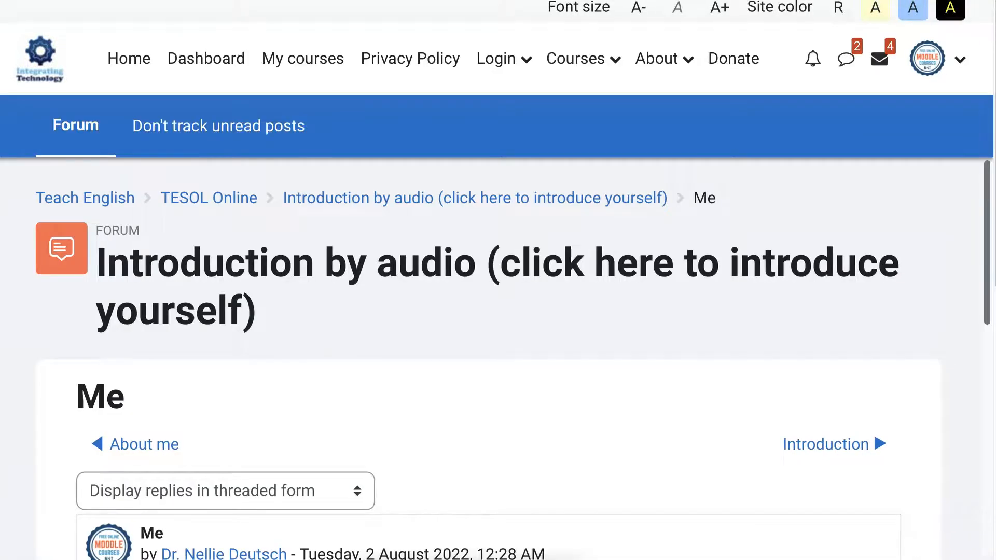
pyautogui.scroll(-3)
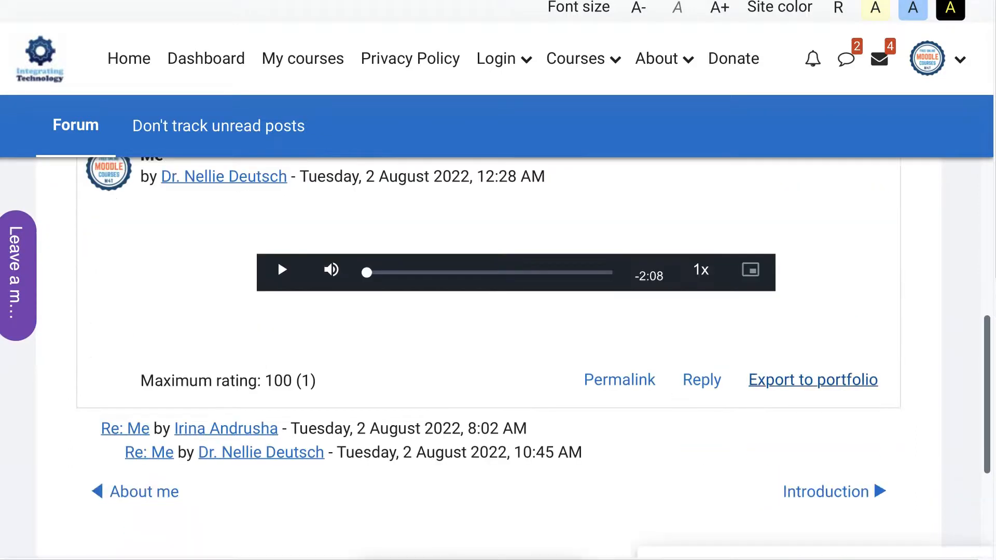
pyautogui.click(812, 380)
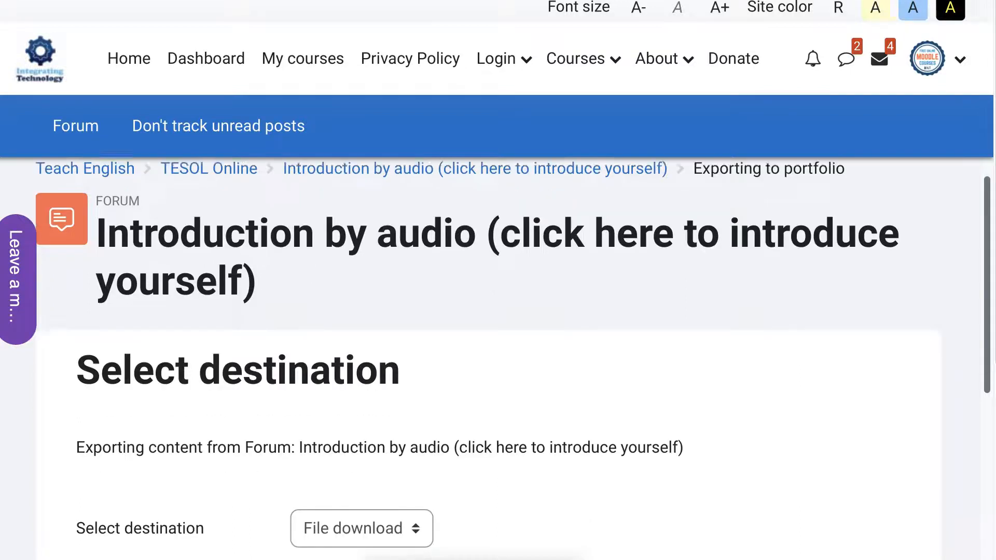
pyautogui.scroll(-3)
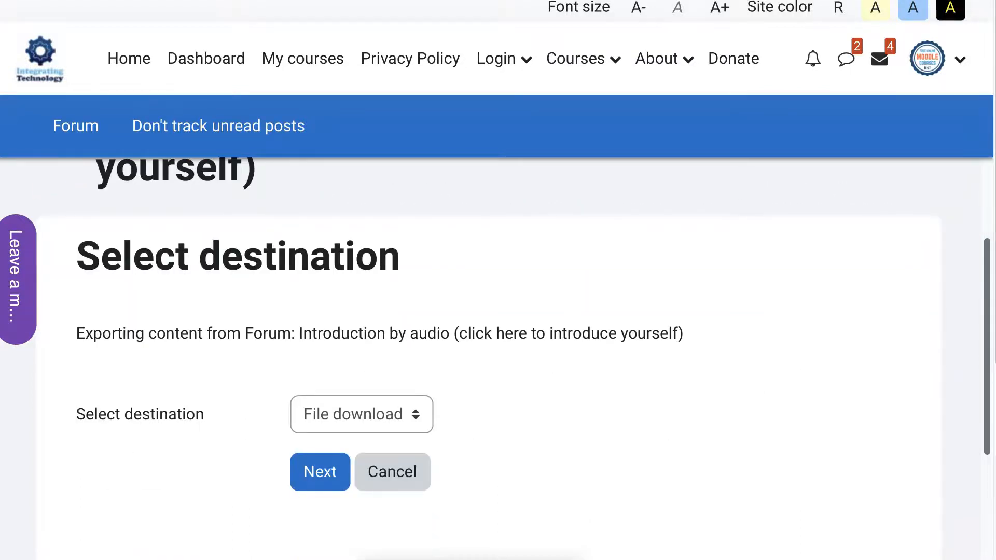
pyautogui.click(361, 414)
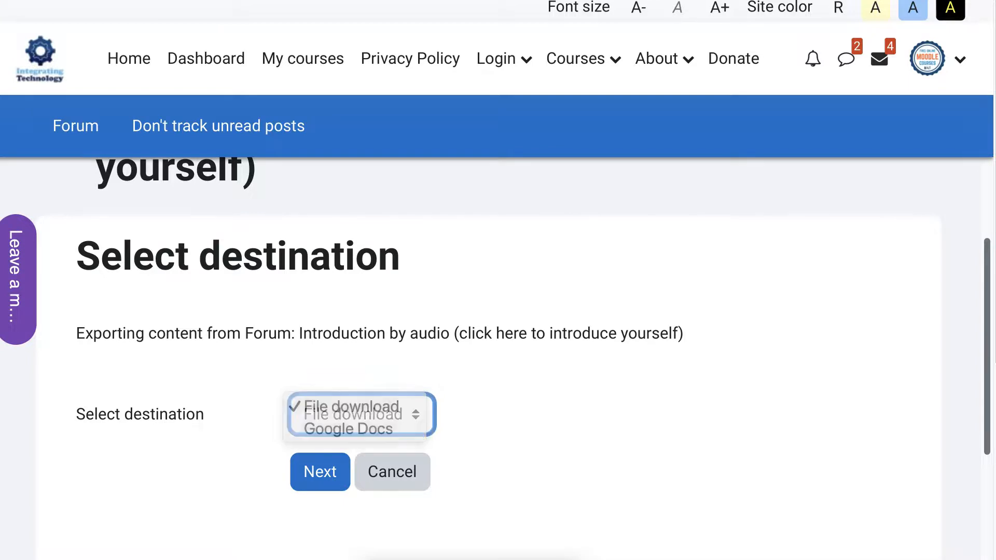
pyautogui.click(360, 414)
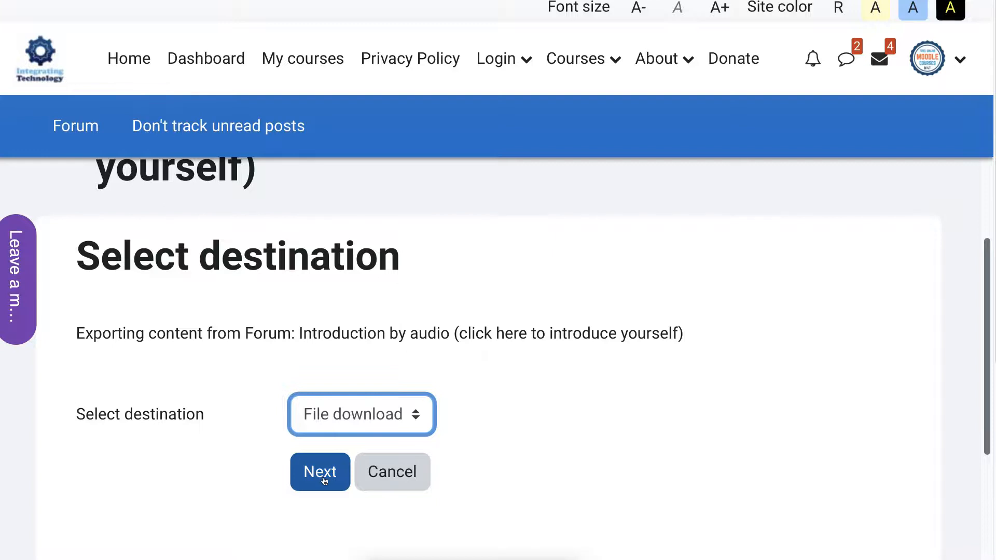
pyautogui.click(319, 472)
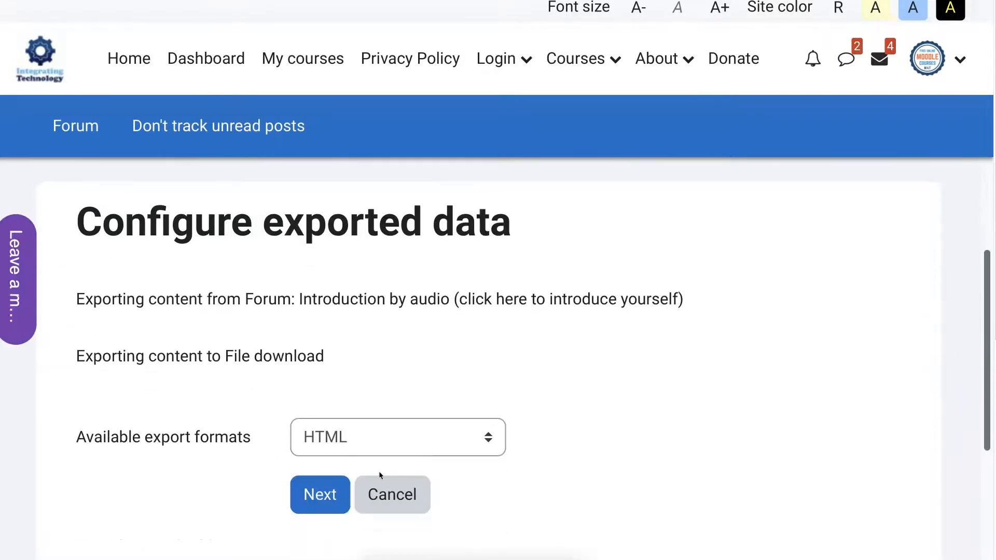
# Choose Leap2A portfolio format and reach the export confirmation summary
pyautogui.click(397, 437)
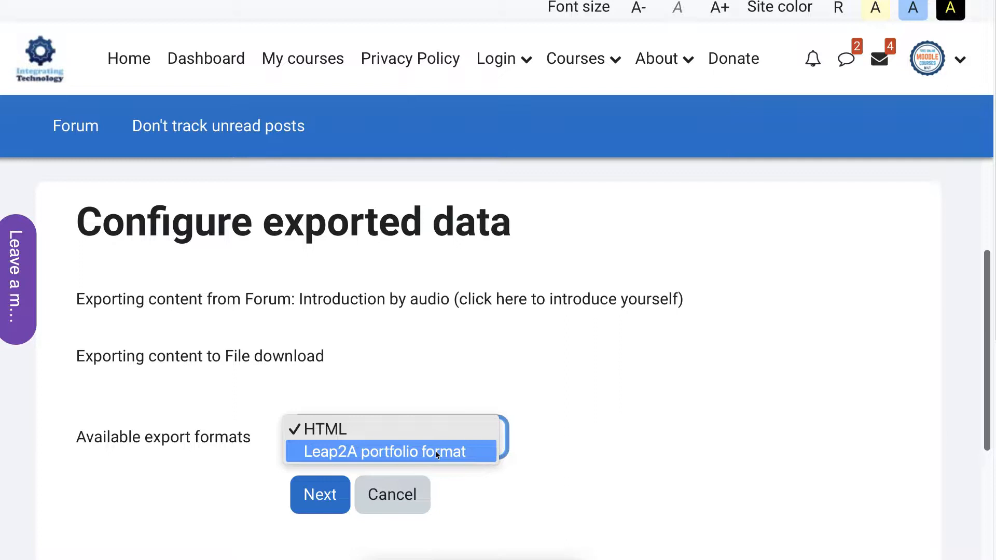
pyautogui.click(387, 451)
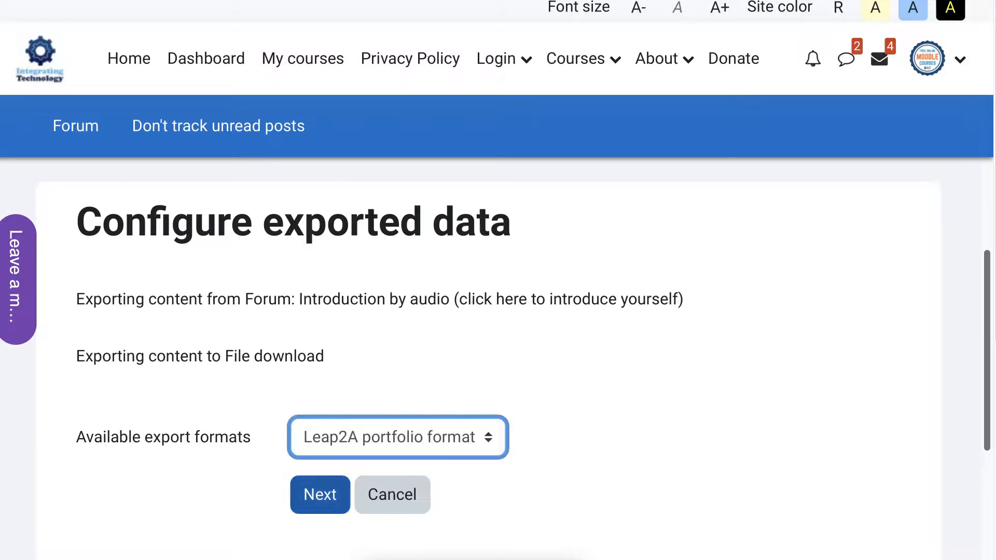
pyautogui.click(319, 494)
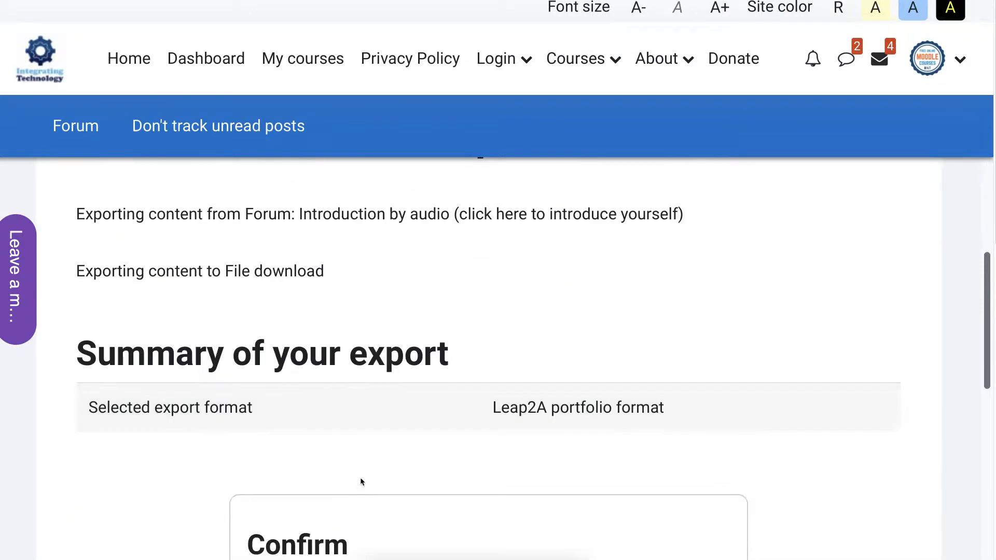
pyautogui.scroll(-3)
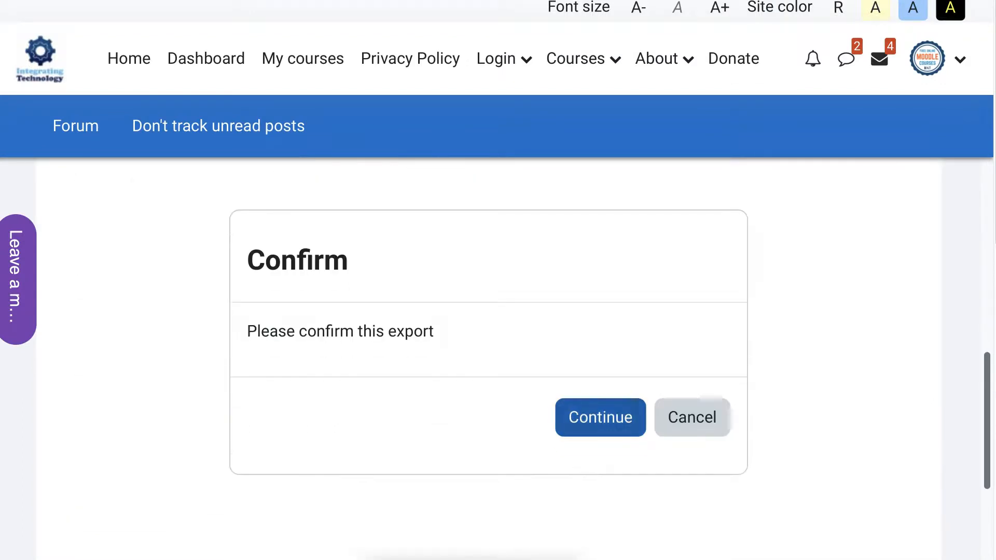
# Confirm the export so the Leap2A file of the post downloads
pyautogui.click(599, 417)
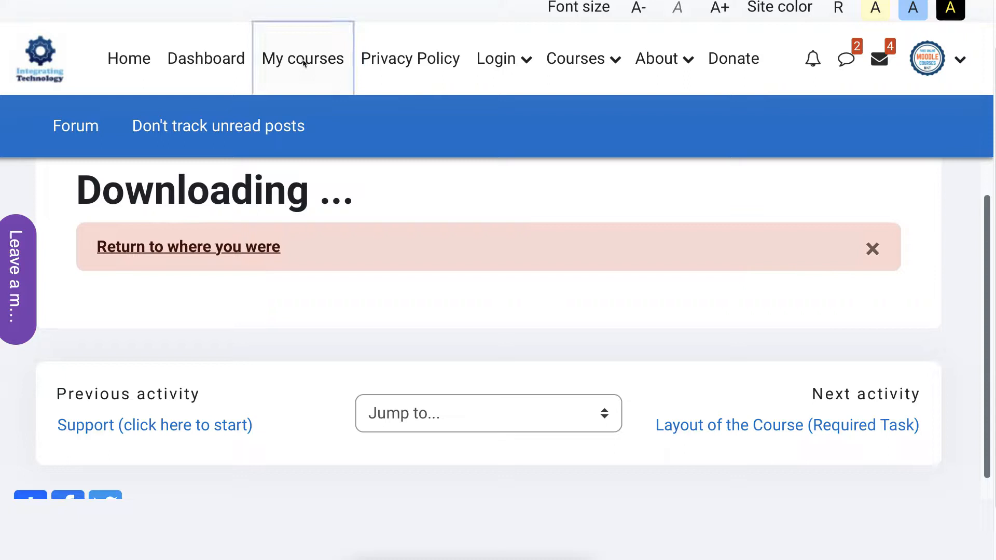
# Via My courses > TESOL Online > Profile, reopen your Forum posts list showing the introduction post
pyautogui.click(303, 58)
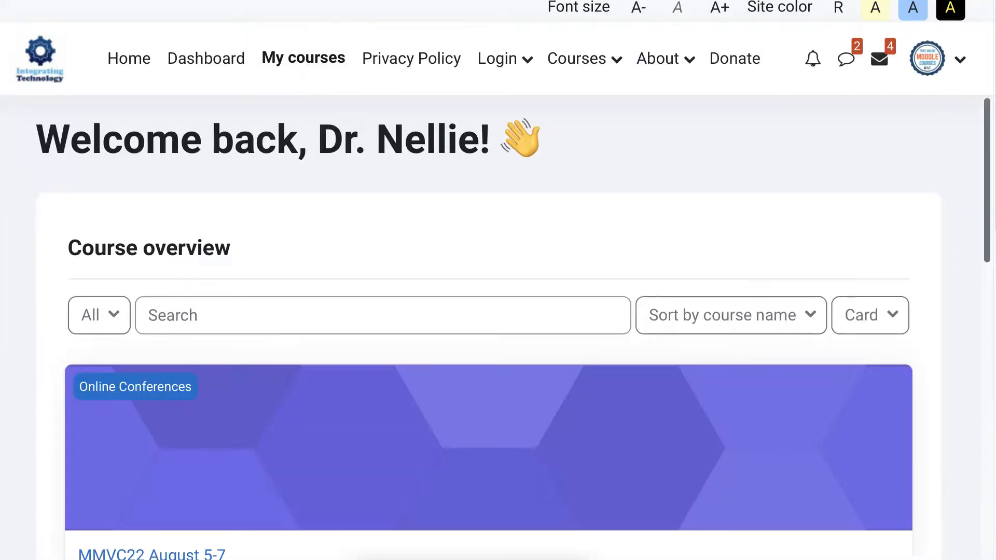
pyautogui.scroll(-3)
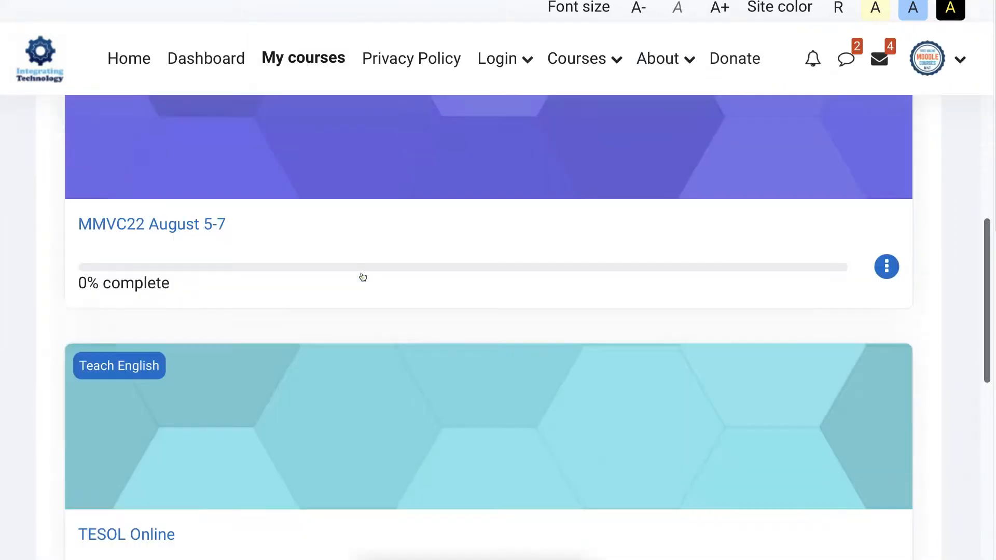
pyautogui.scroll(-3)
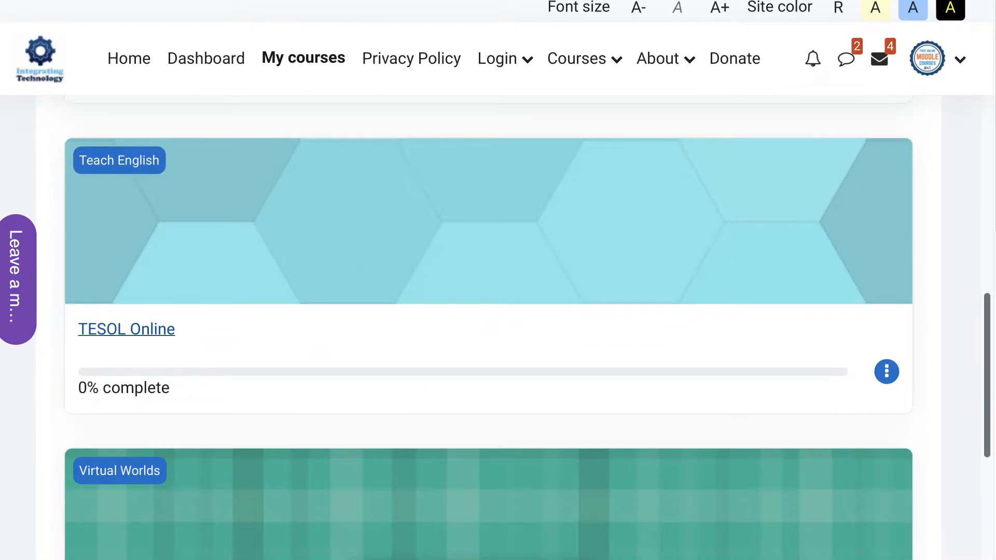
pyautogui.click(126, 329)
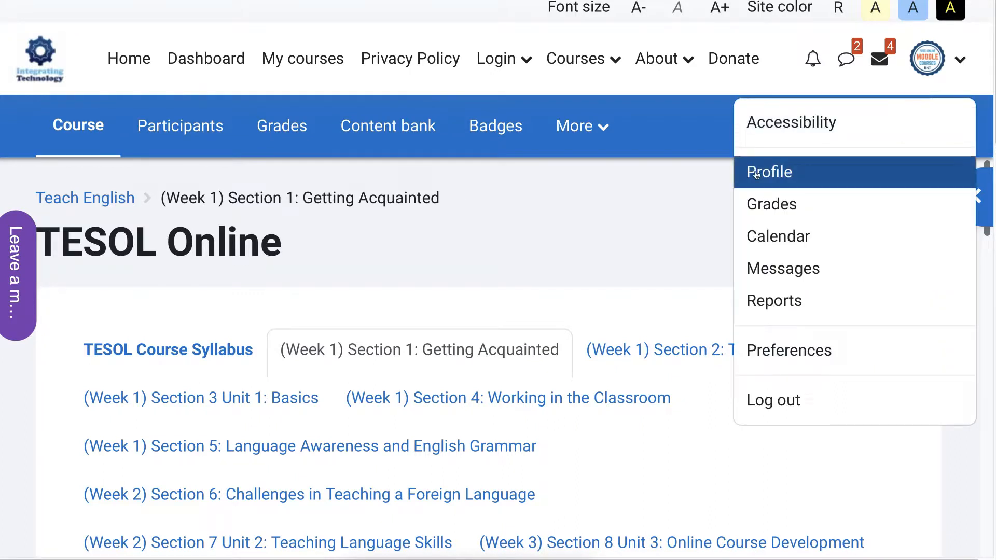
pyautogui.click(769, 171)
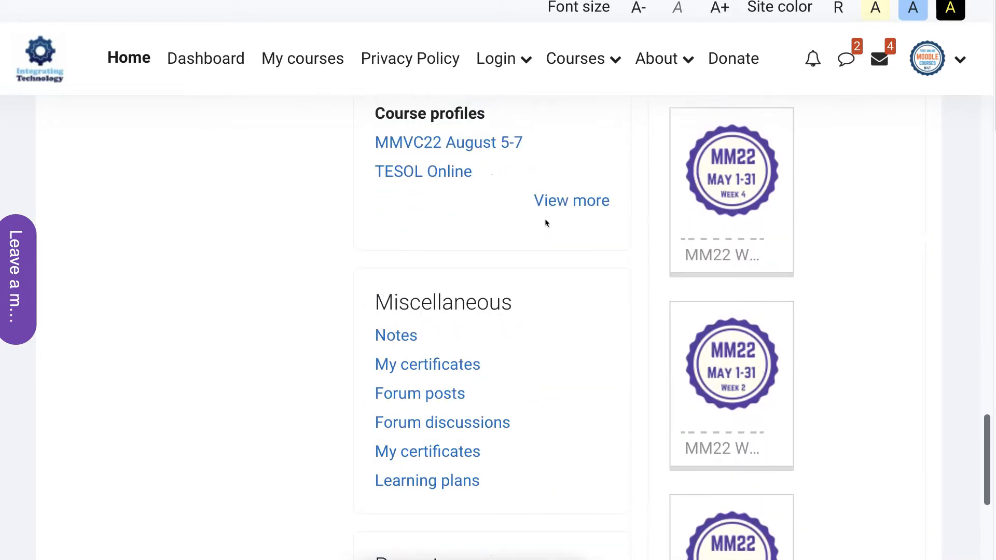
pyautogui.scroll(-3)
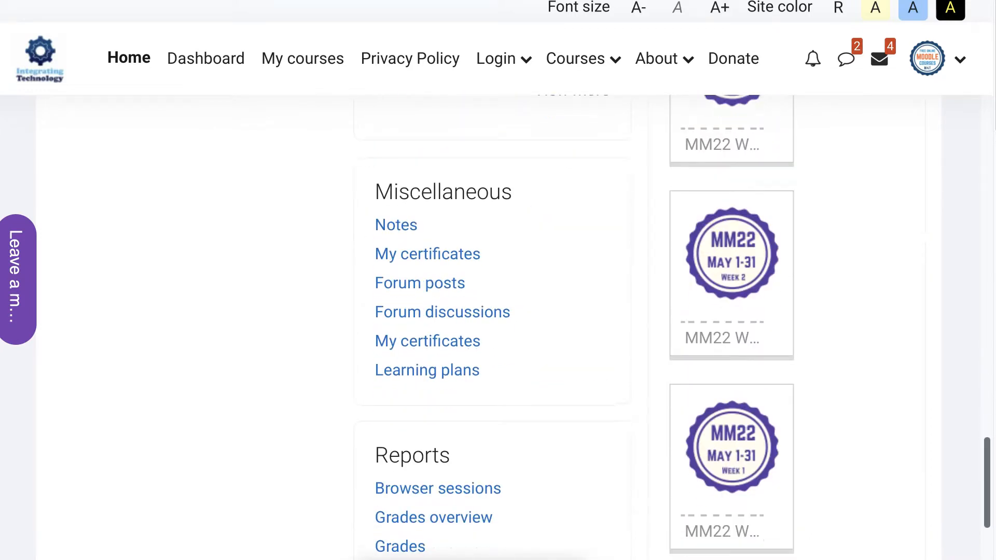
pyautogui.moveTo(443, 313)
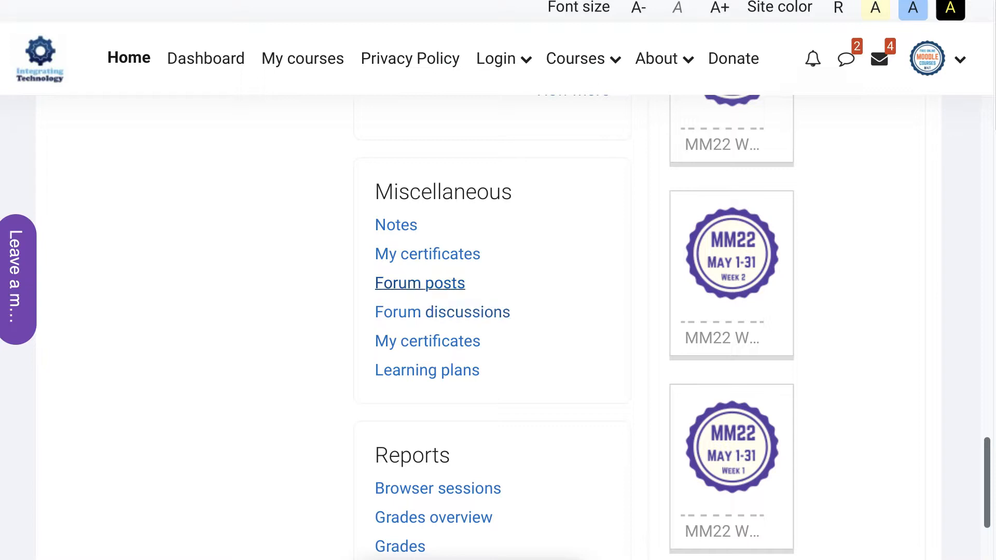
pyautogui.moveTo(420, 283)
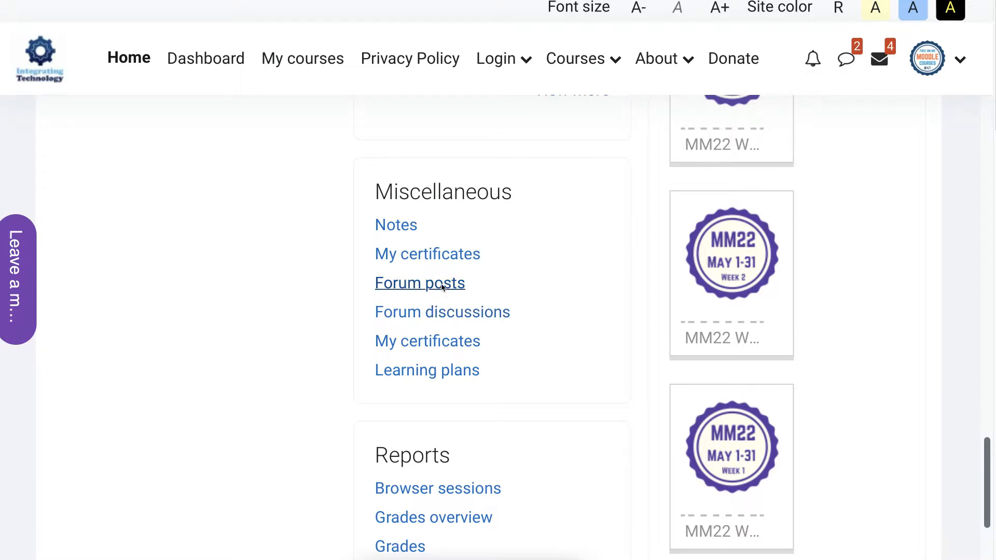
pyautogui.click(421, 283)
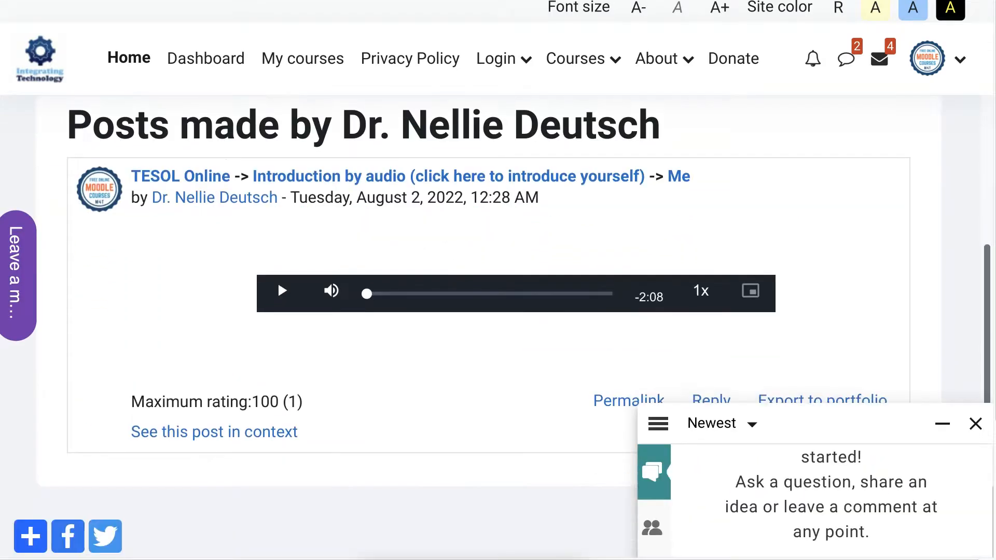
pyautogui.click(942, 423)
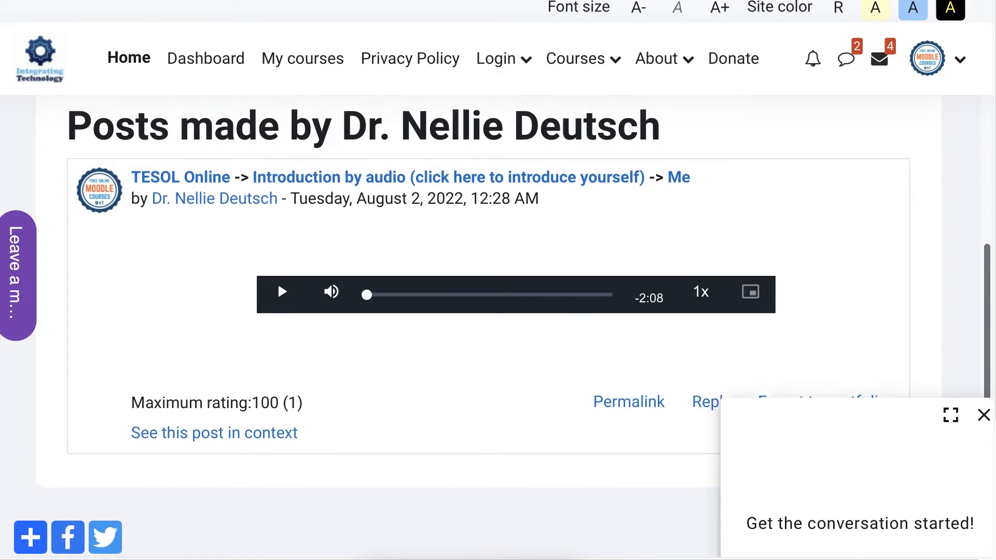